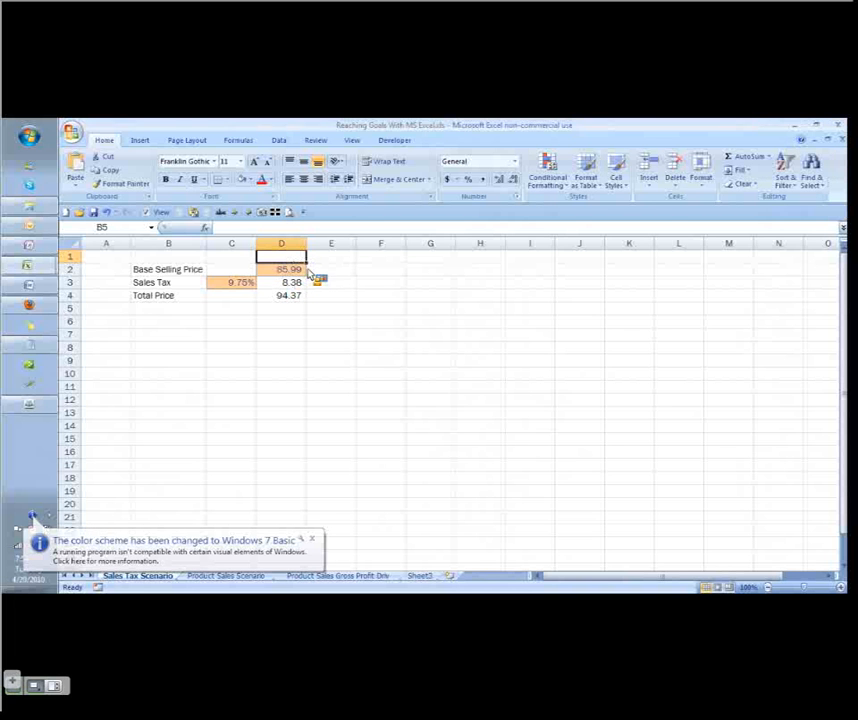
# Inspect the base selling price, sales tax and Total Price cells and their formulas
pyautogui.click(281, 269)
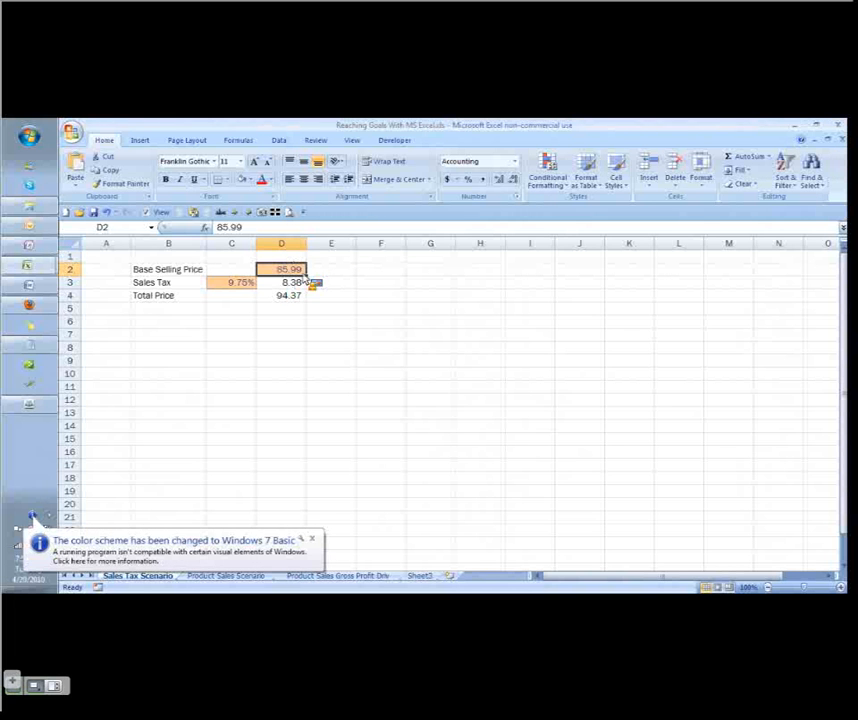
pyautogui.click(281, 295)
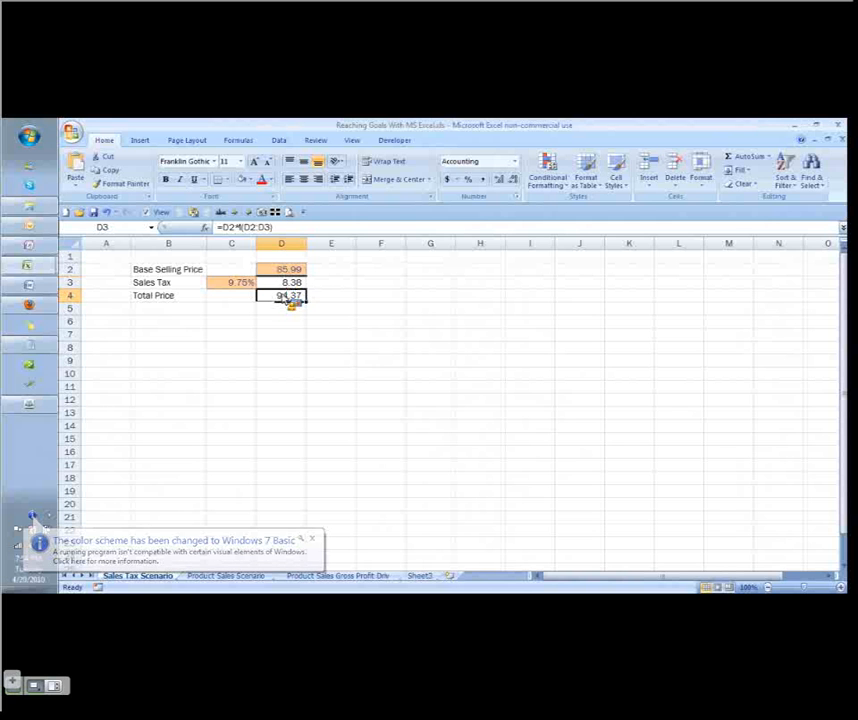
pyautogui.click(281, 295)
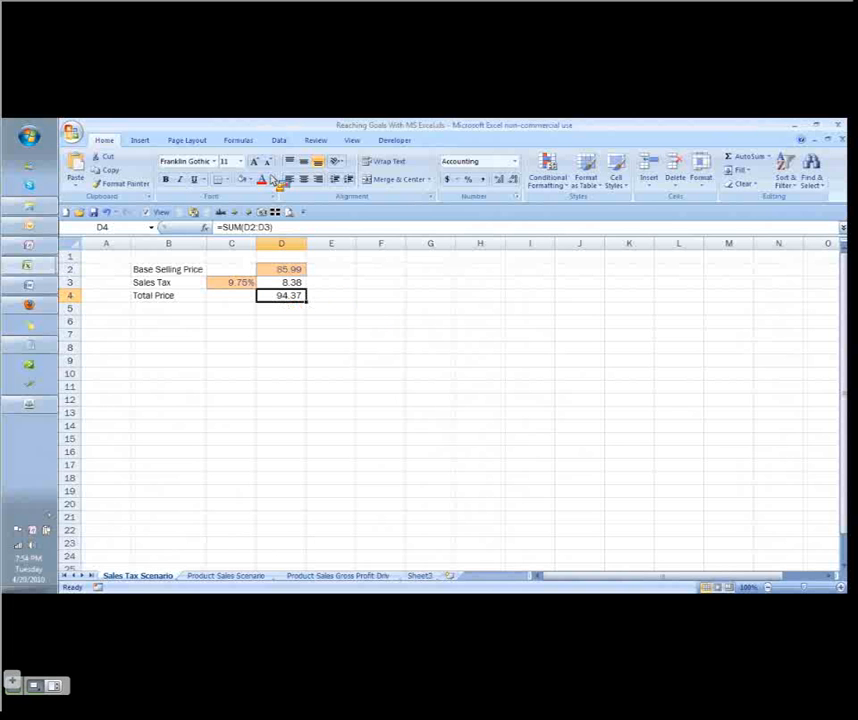
# Launch Goal Seek from What-If Analysis with Total Price D4 as the set cell
pyautogui.click(278, 140)
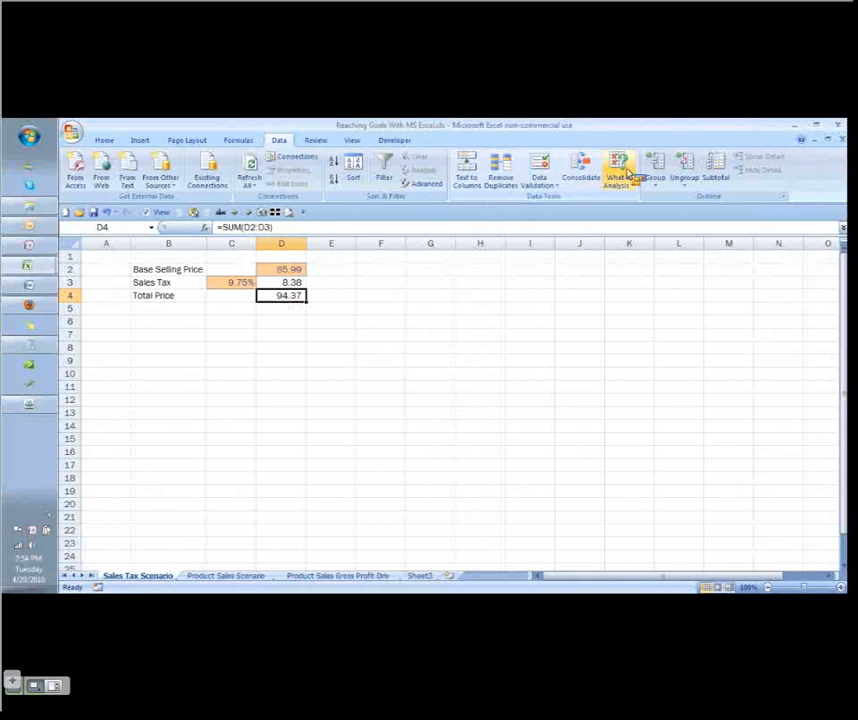
pyautogui.moveTo(618, 170)
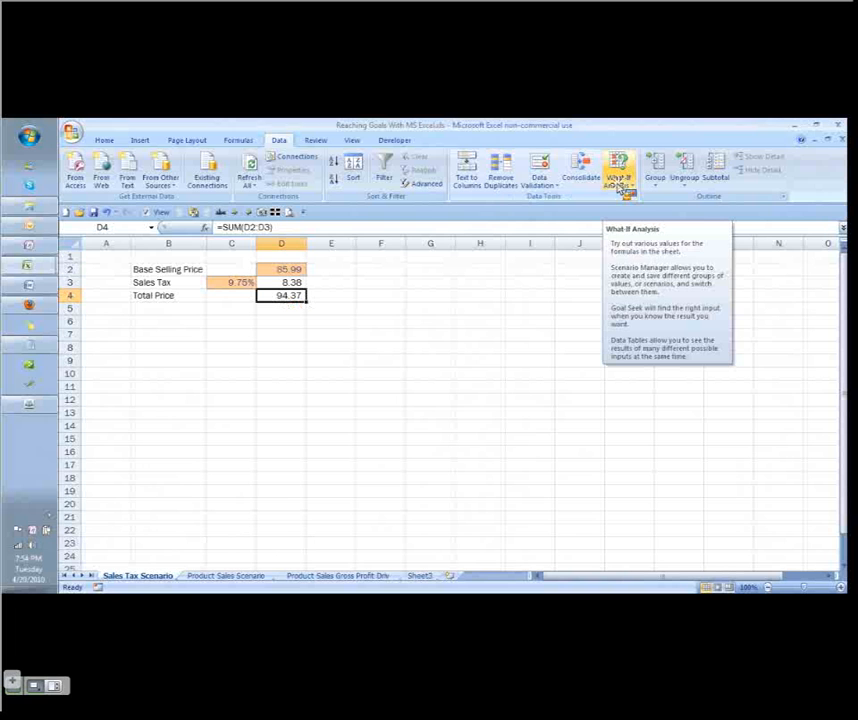
pyautogui.click(619, 170)
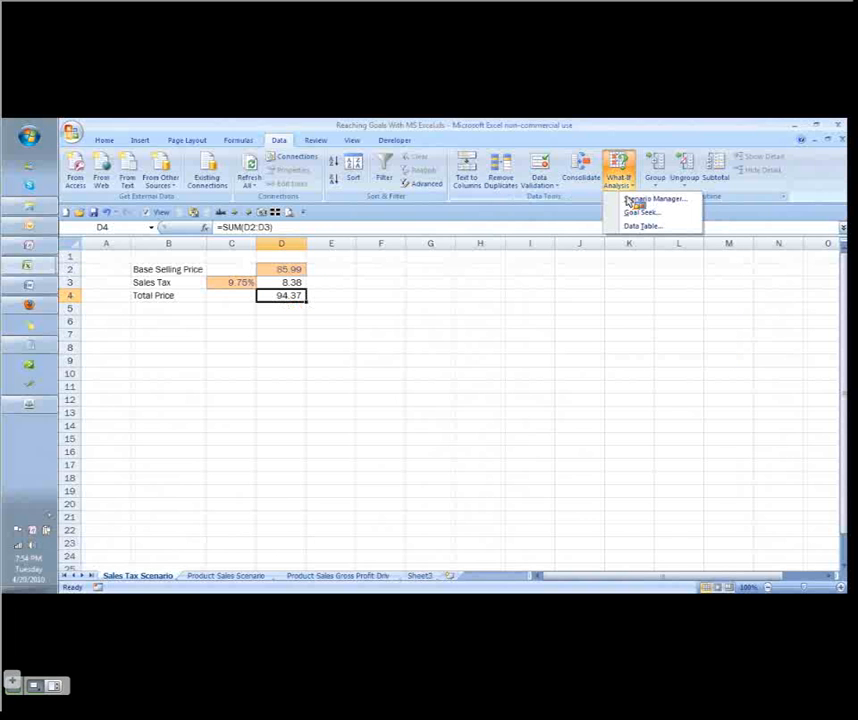
pyautogui.moveTo(642, 212)
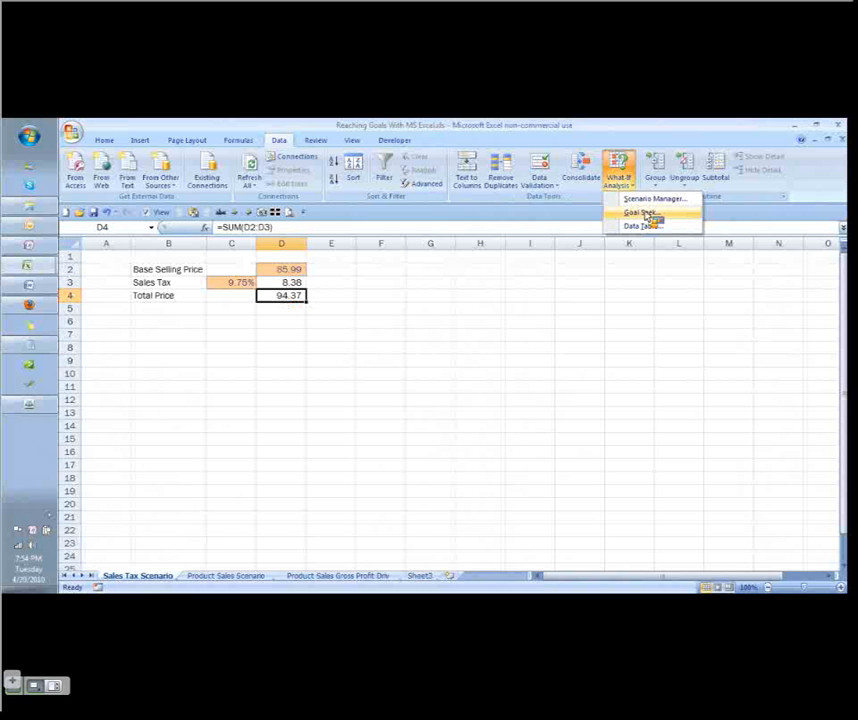
pyautogui.moveTo(531, 247)
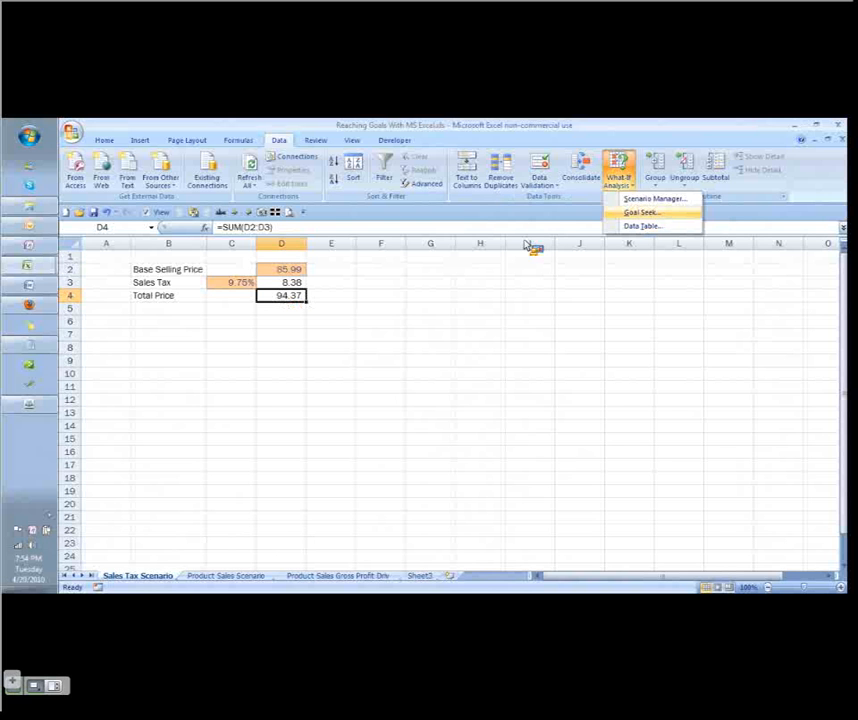
pyautogui.click(640, 212)
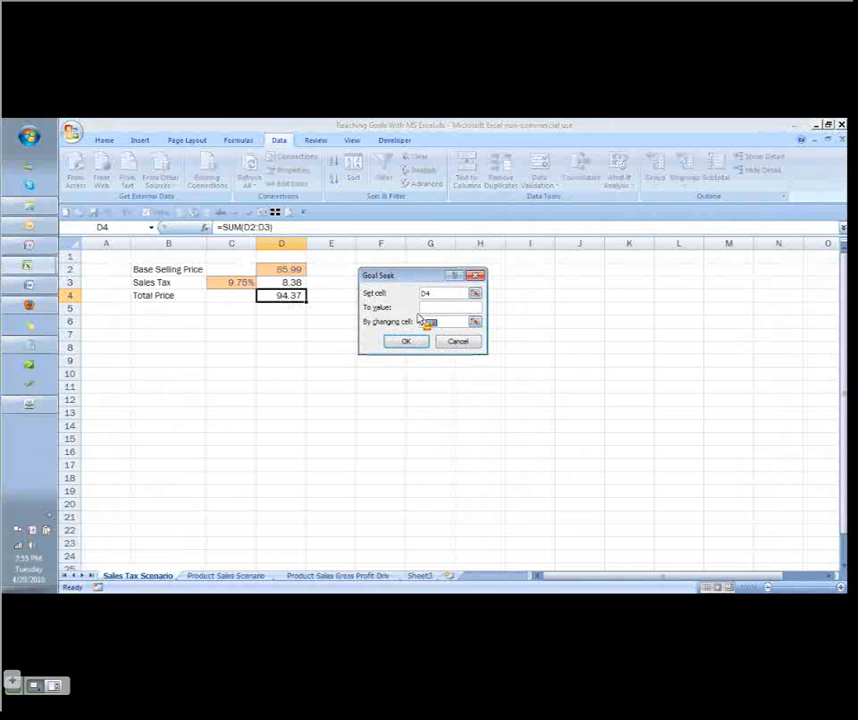
# Goal Seek a total of 100 by changing D2, accepting the 91.12 base price
pyautogui.click(445, 321)
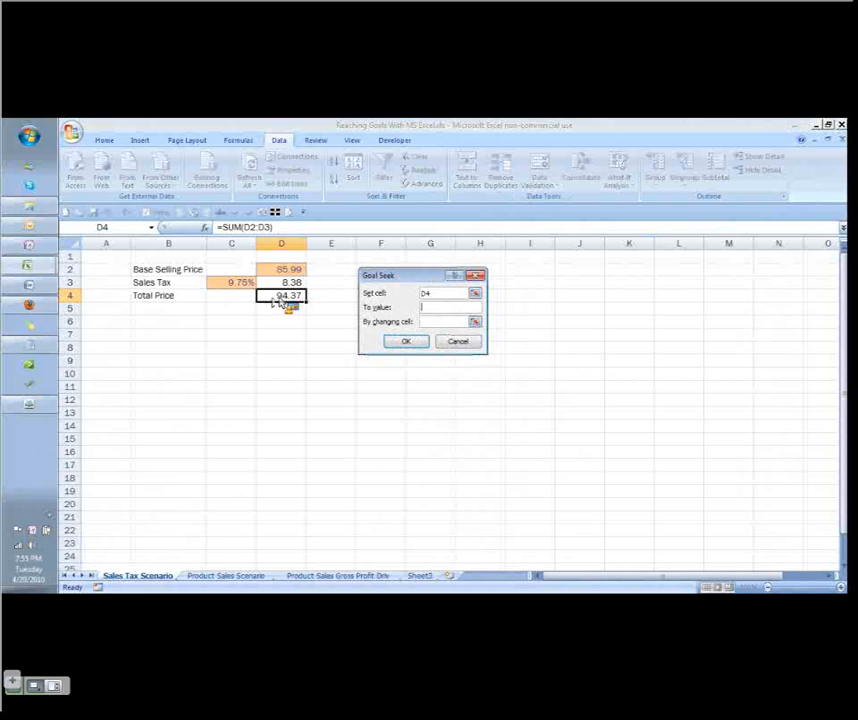
pyautogui.write('100')
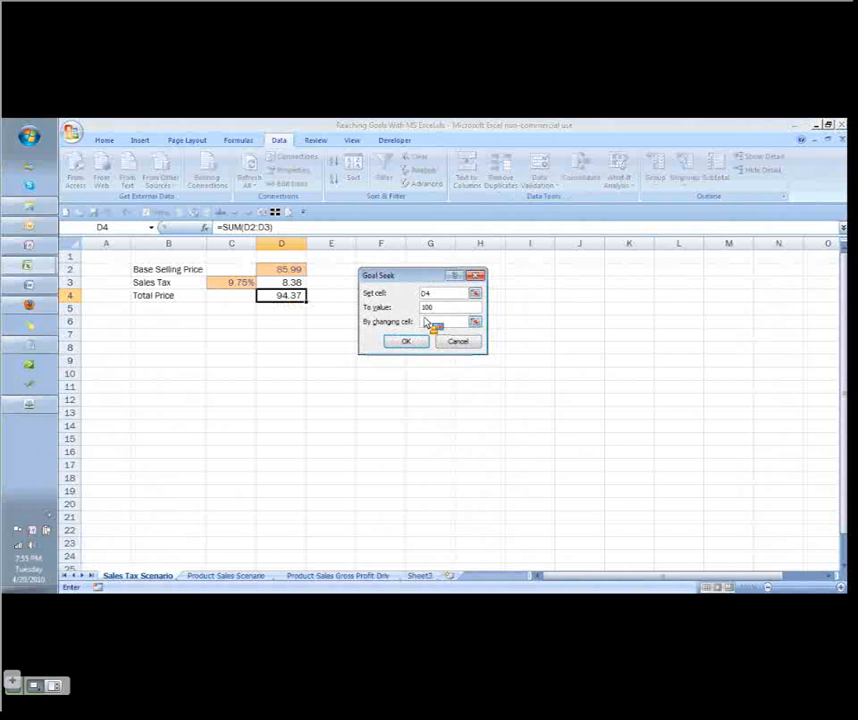
pyautogui.click(281, 269)
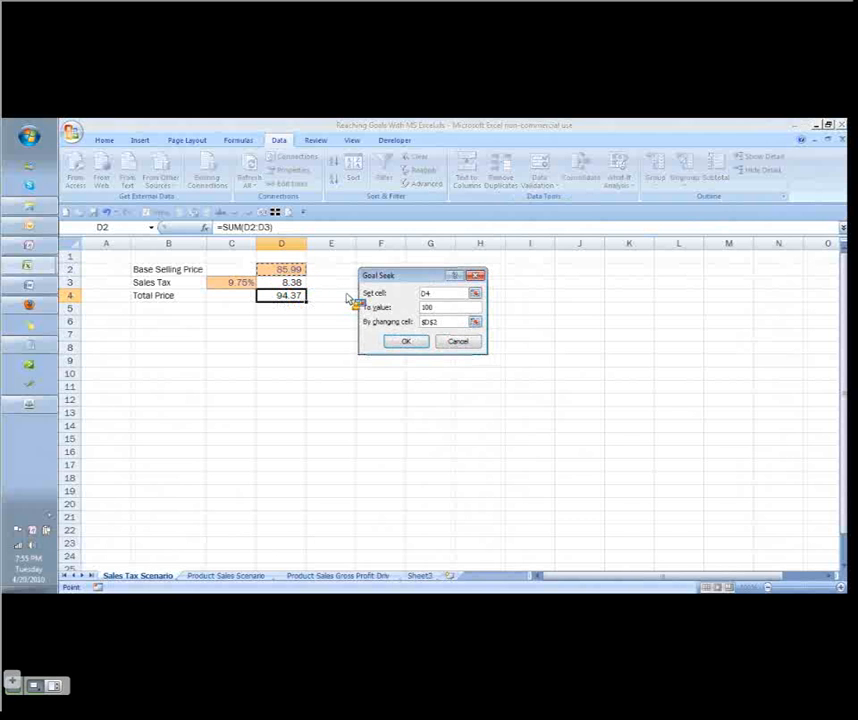
pyautogui.click(405, 341)
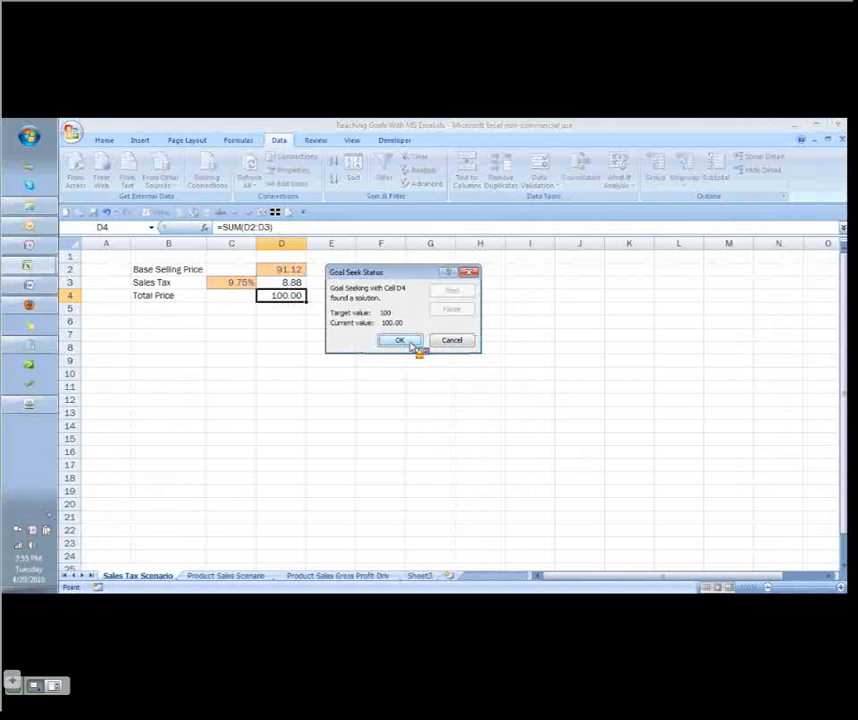
pyautogui.click(399, 340)
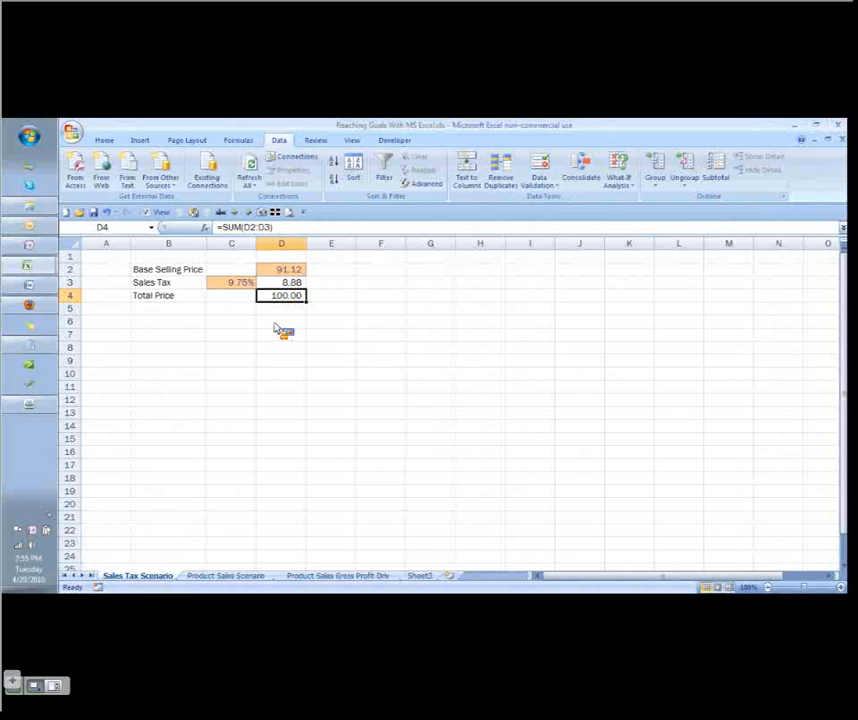
pyautogui.moveTo(147, 328)
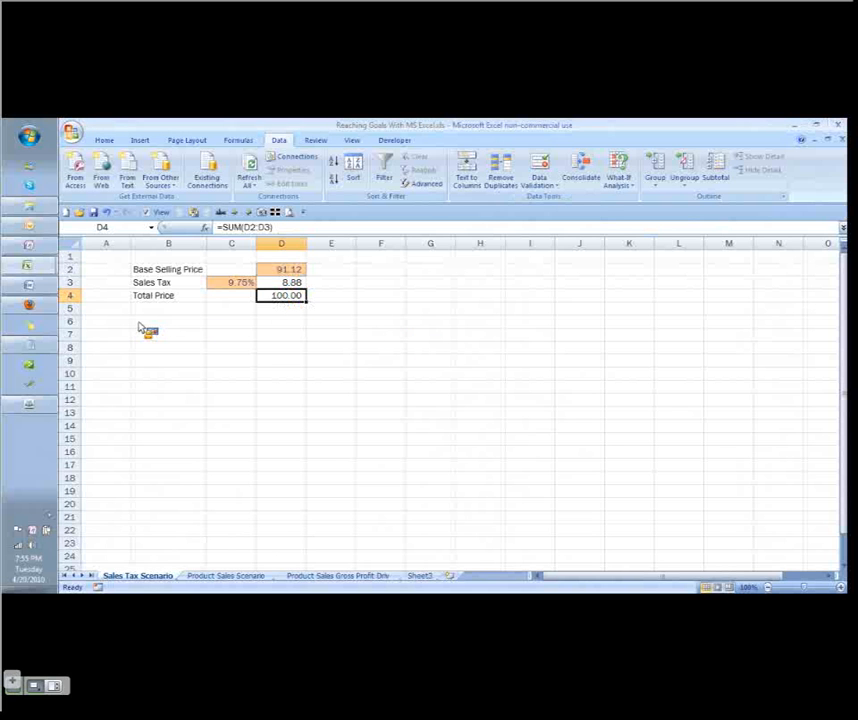
pyautogui.click(168, 320)
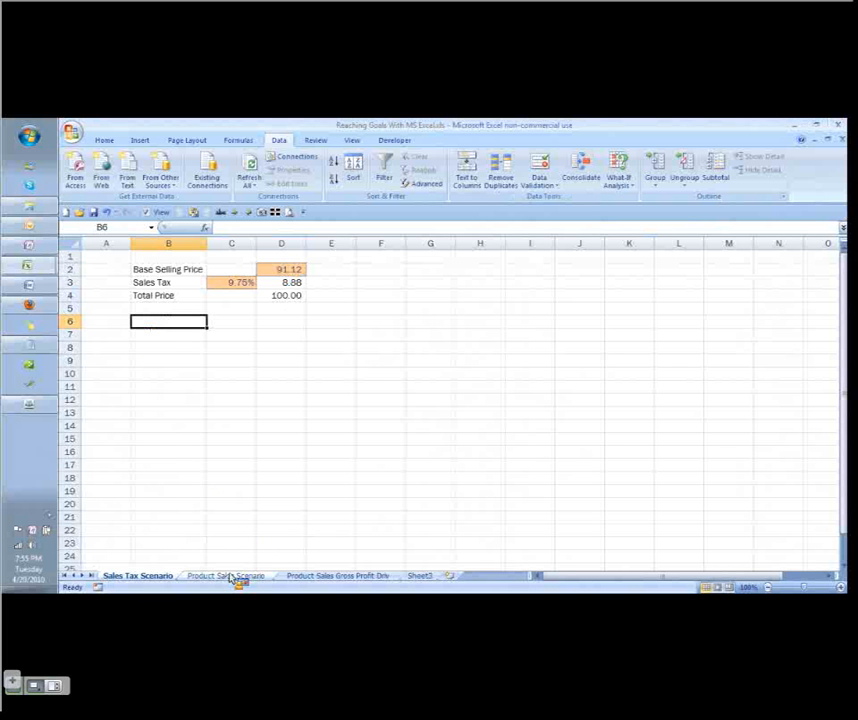
# Open the Product Sales Scenario sheet and review the Unit Cost and Unit Selling Price columns
pyautogui.click(225, 575)
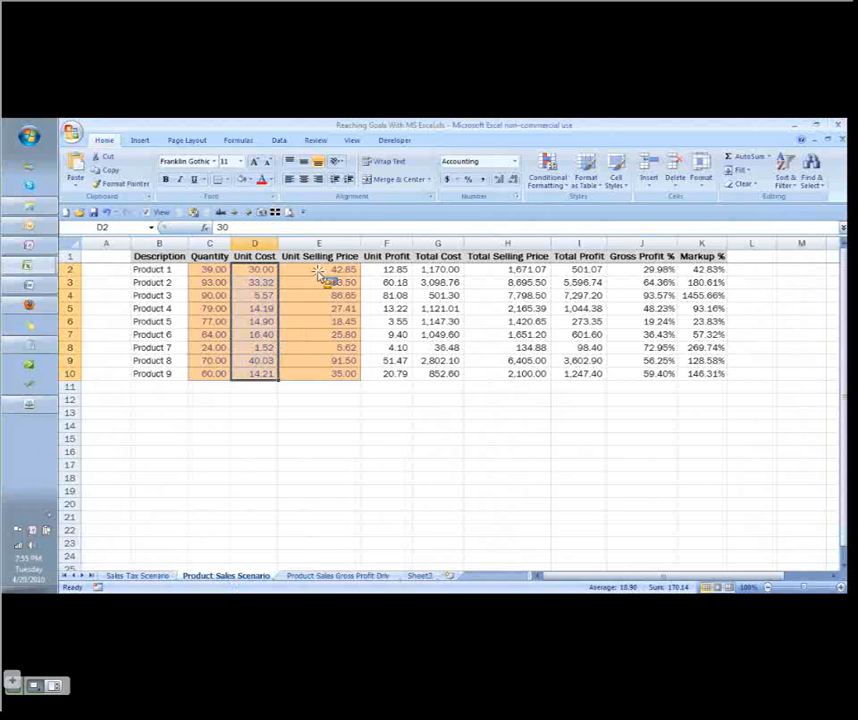
pyautogui.click(318, 269)
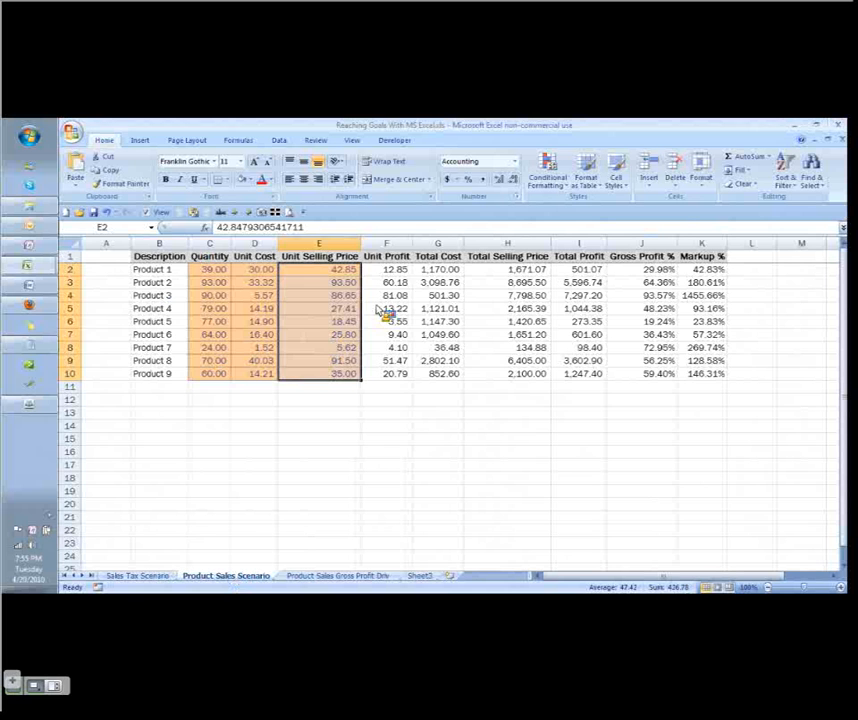
pyautogui.click(386, 269)
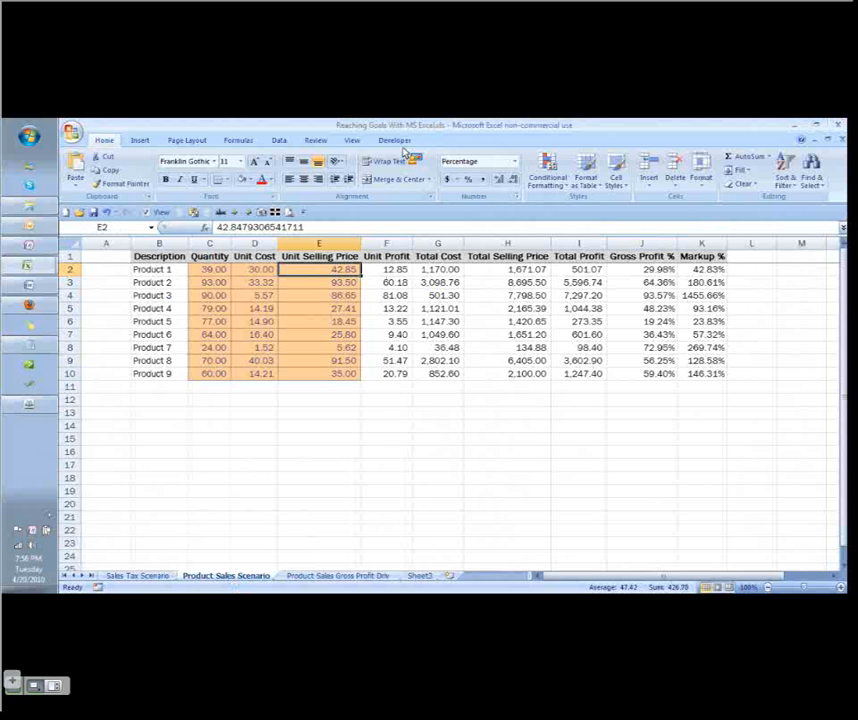
# Enter 50, then 55, as Product 1's unit selling price in E2
pyautogui.click(478, 161)
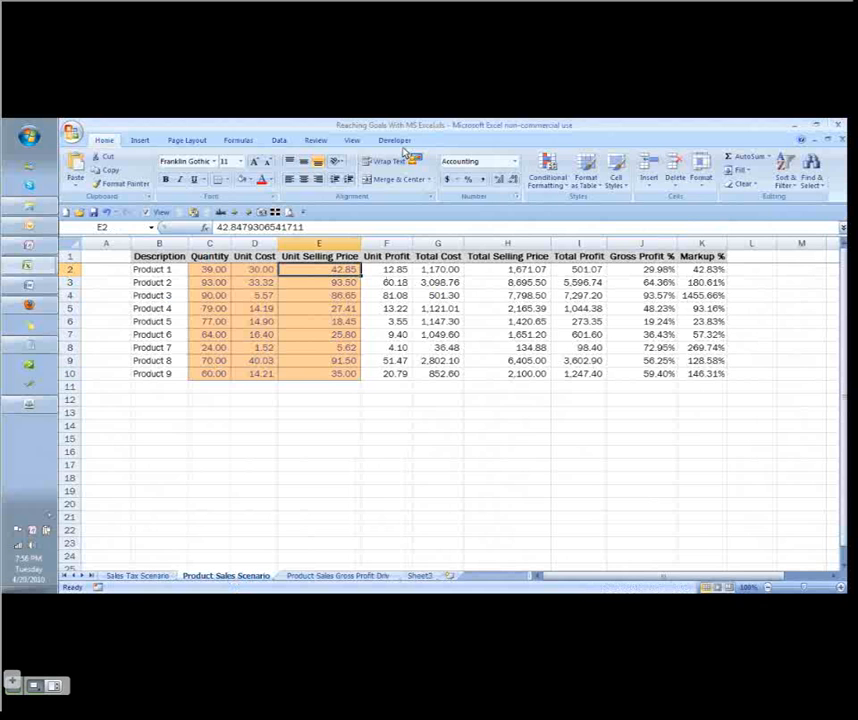
pyautogui.write('50')
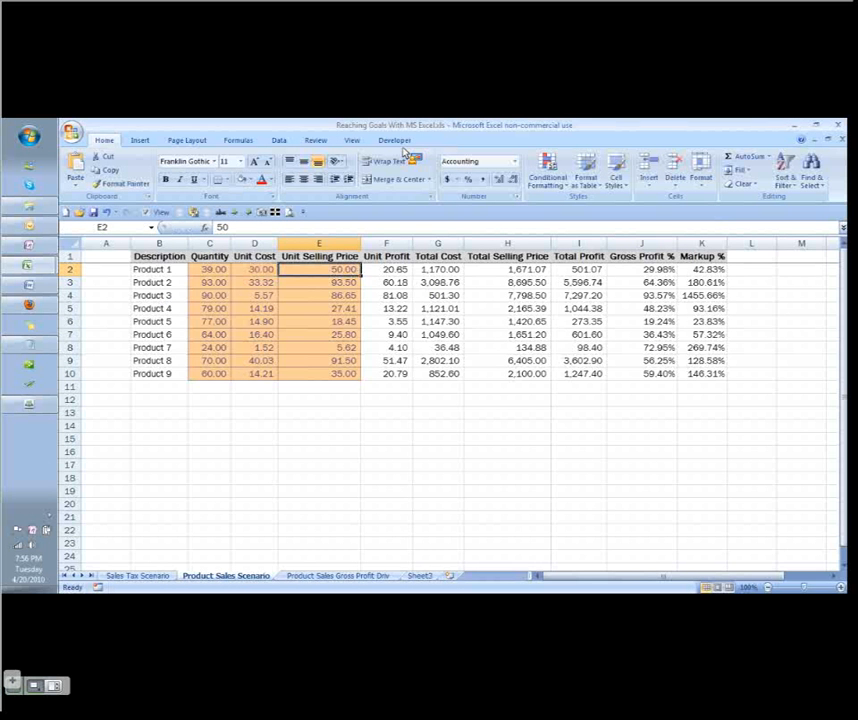
pyautogui.write('55')
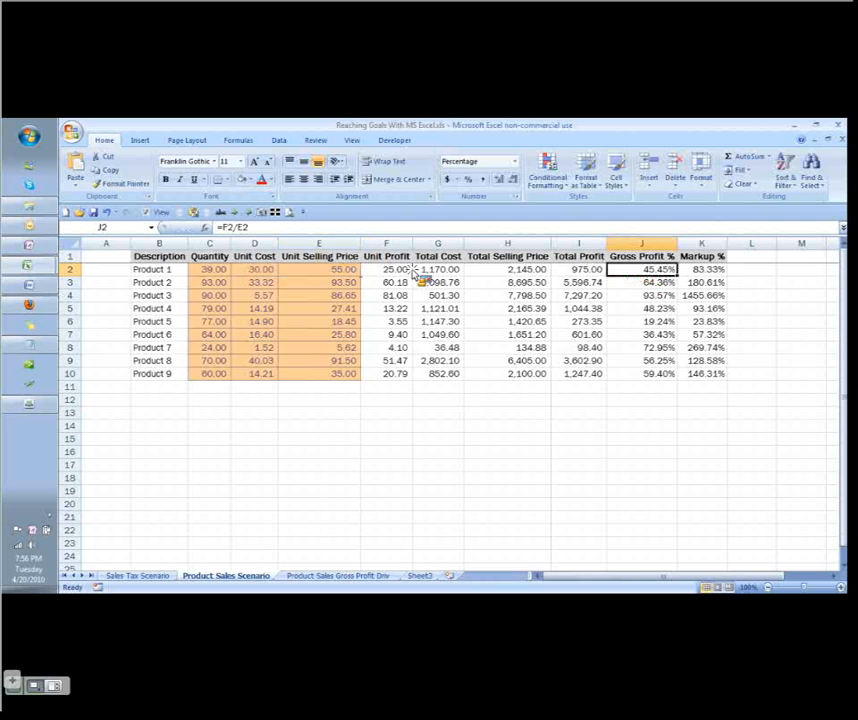
# Select gross profit % J2 and set Goal Seek to reach .45 by changing E2
pyautogui.click(319, 269)
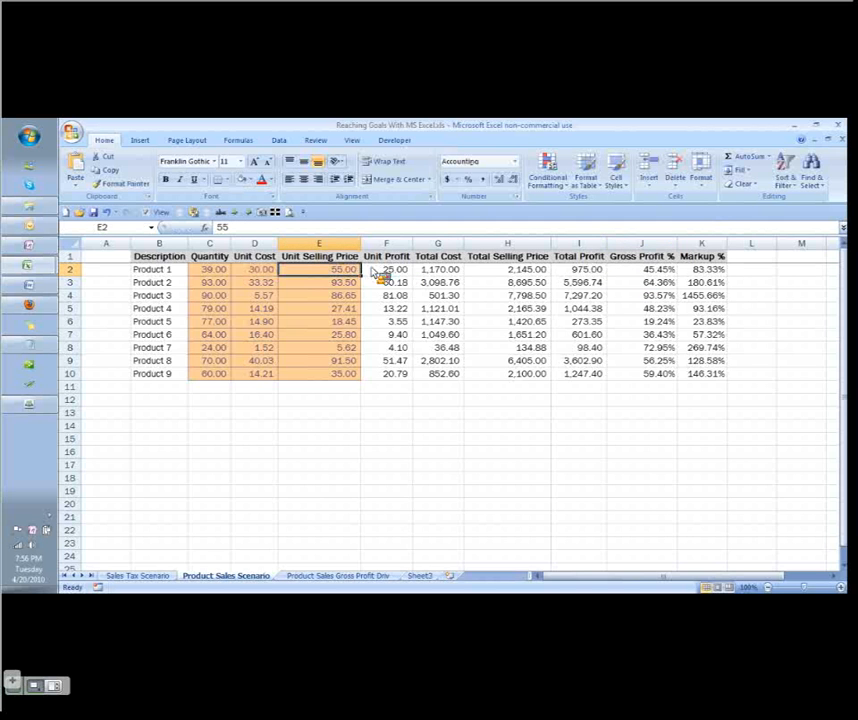
pyautogui.click(641, 269)
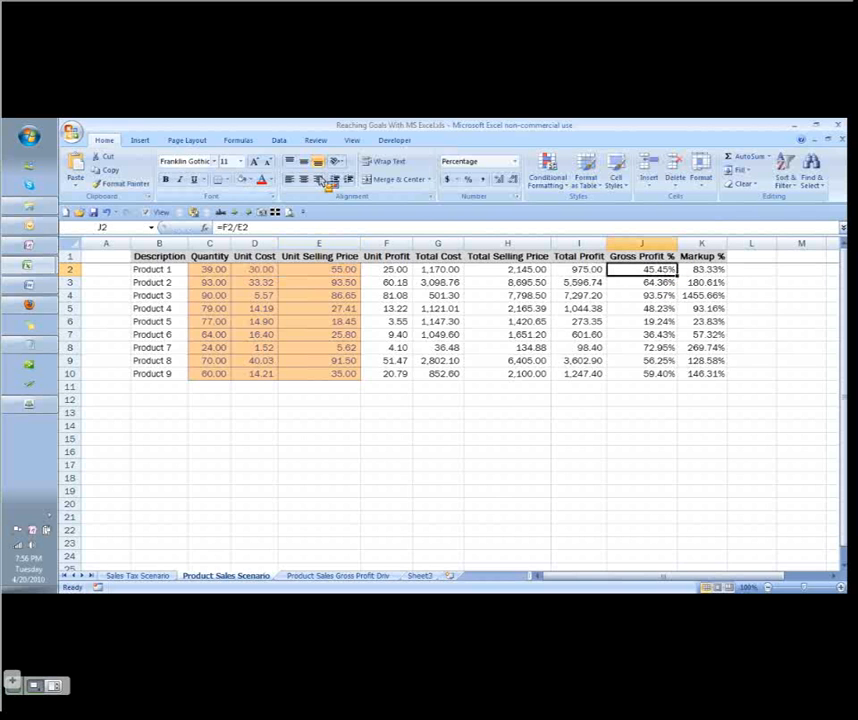
pyautogui.click(278, 139)
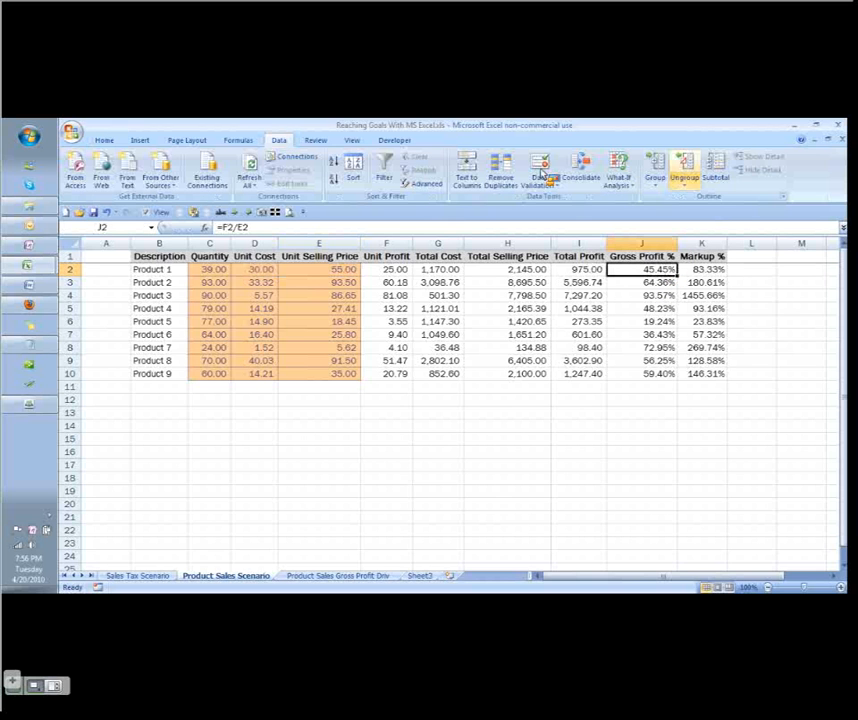
pyautogui.click(618, 168)
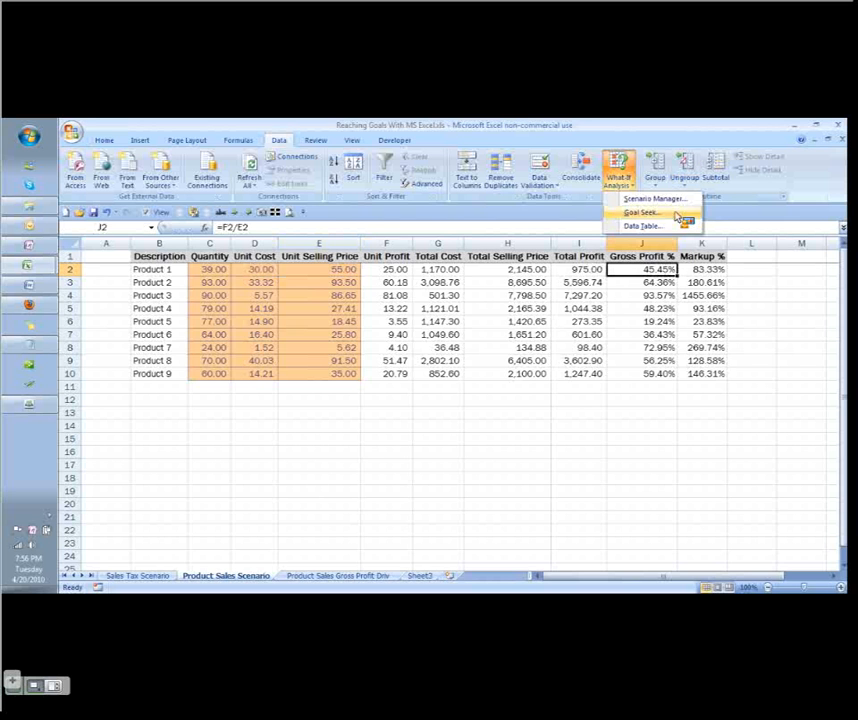
pyautogui.moveTo(560, 230)
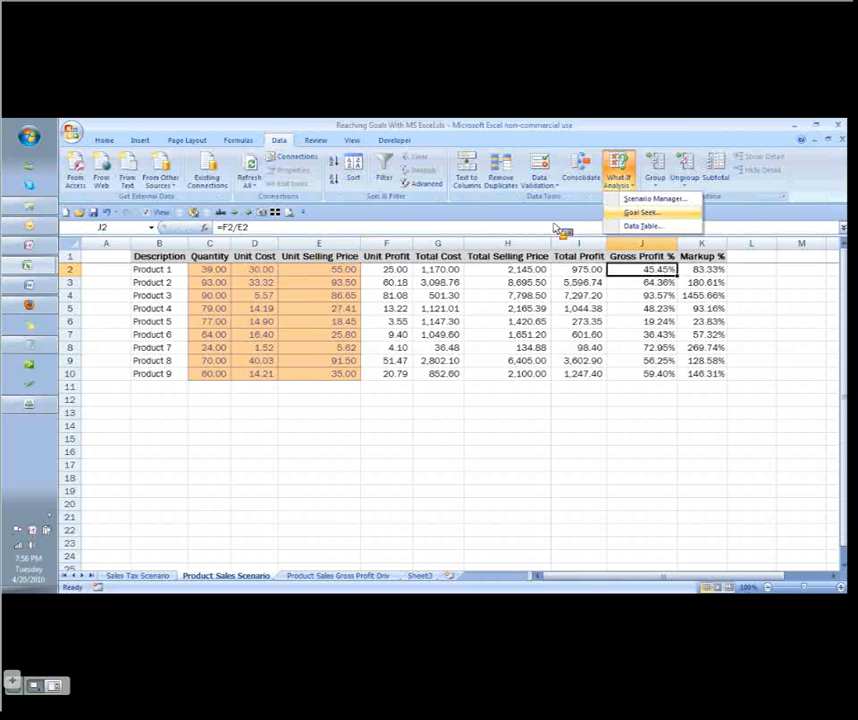
pyautogui.click(642, 212)
pyautogui.write('.45')
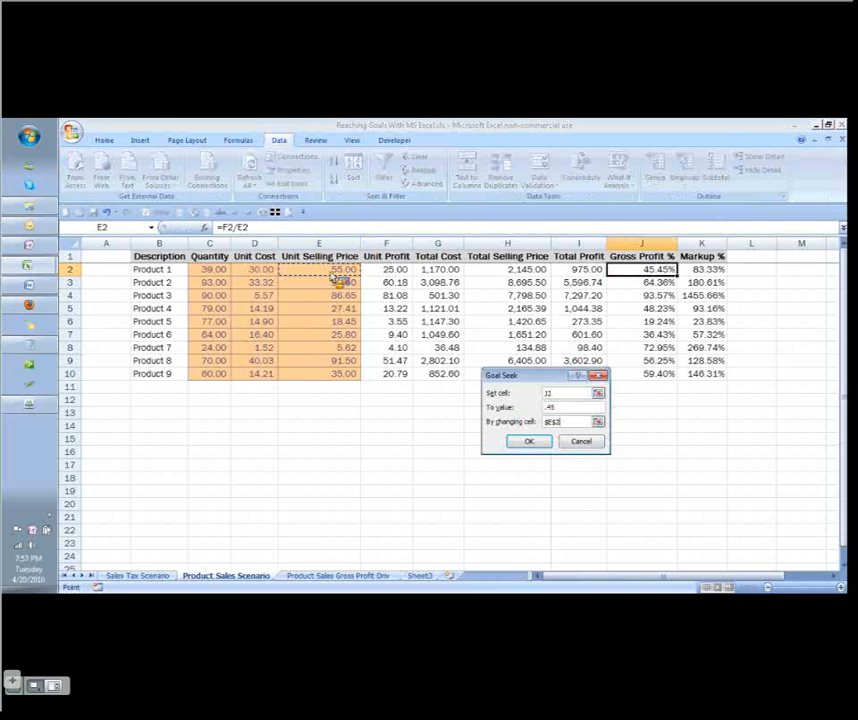
# Accept the Goal Seek result and verify the 54.45 price and 44.90% gross profit
pyautogui.click(528, 441)
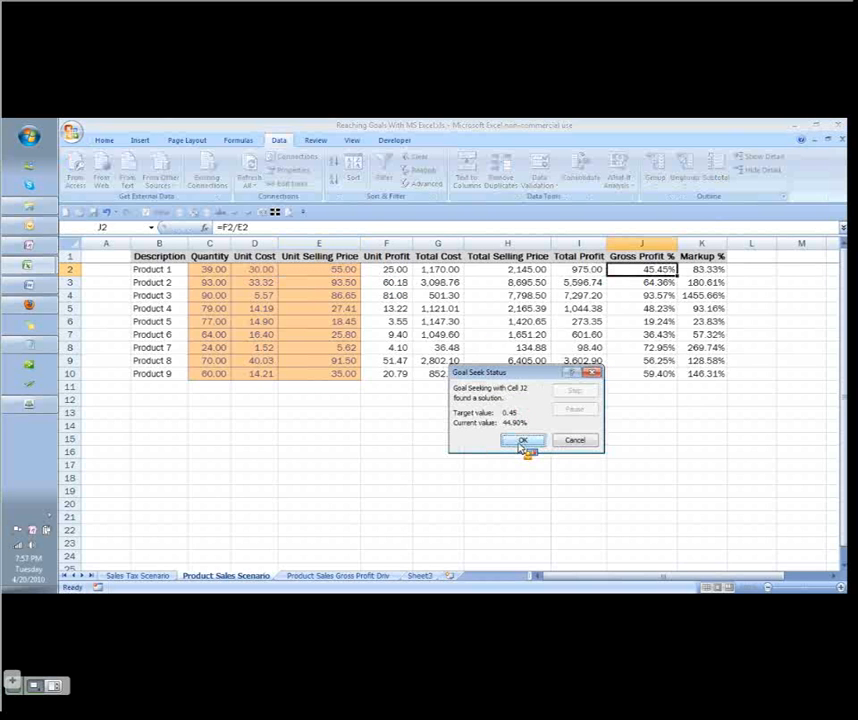
pyautogui.click(524, 440)
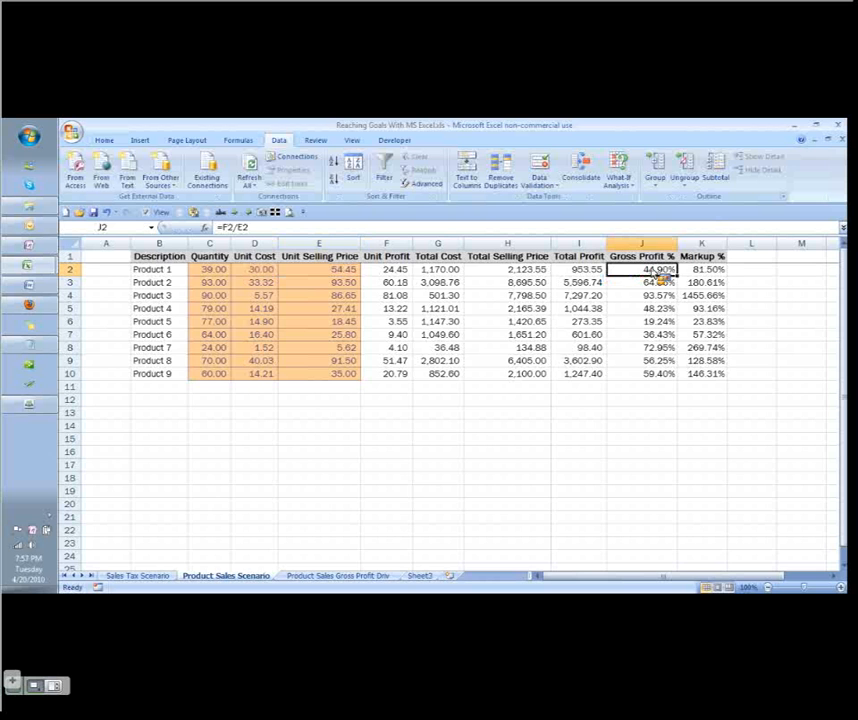
pyautogui.doubleClick(642, 269)
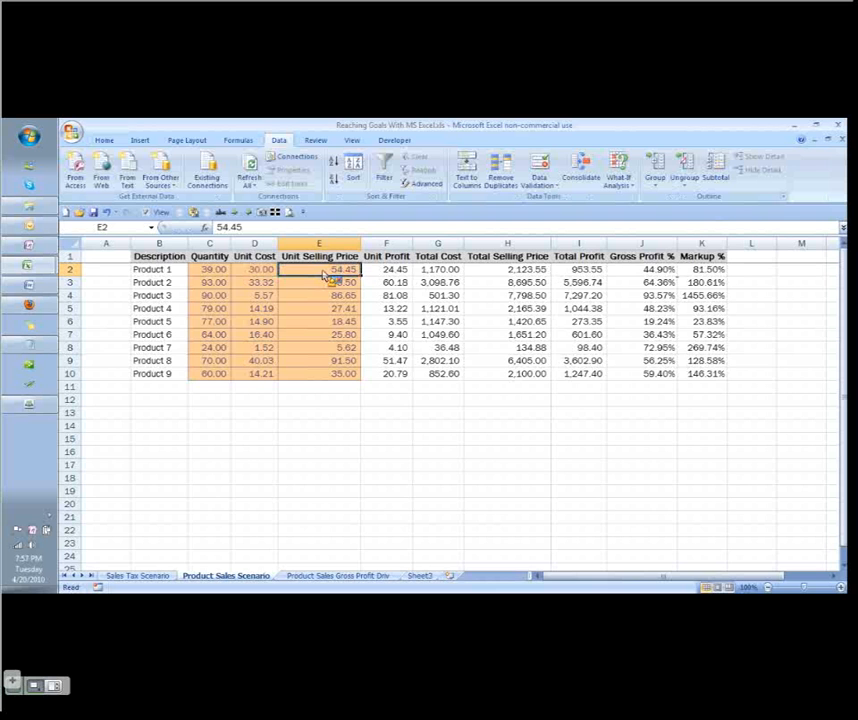
pyautogui.click(641, 269)
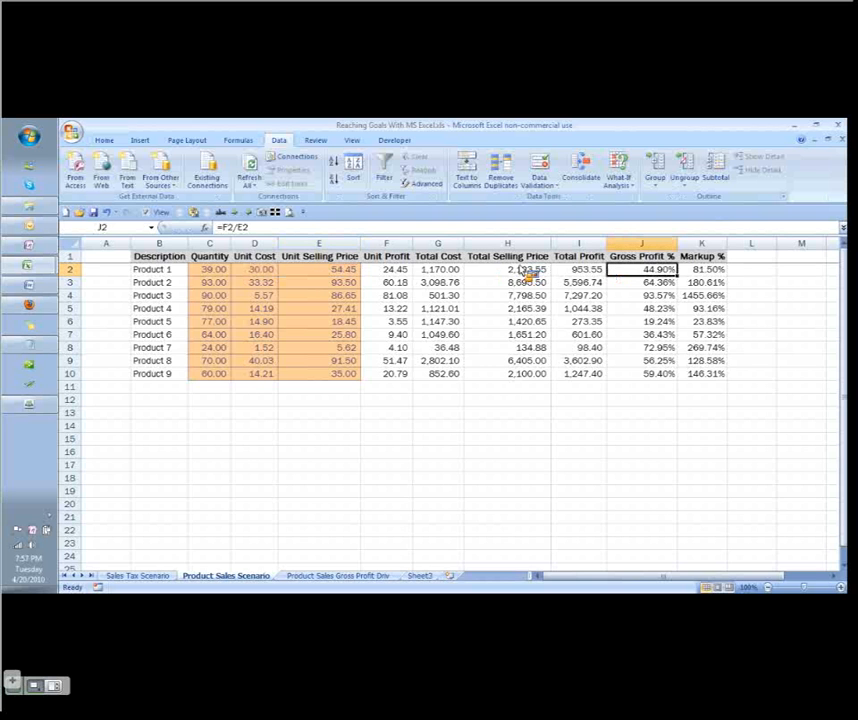
pyautogui.click(343, 269)
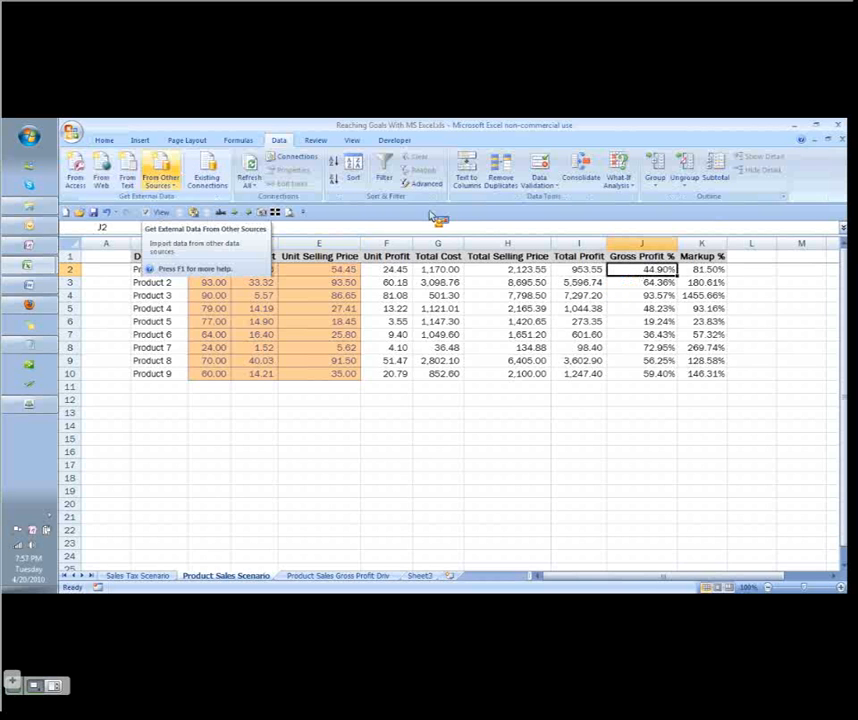
# Goal Seek total profit I2 to 45 by changing E2, keeping the 75.00 price
pyautogui.click(578, 269)
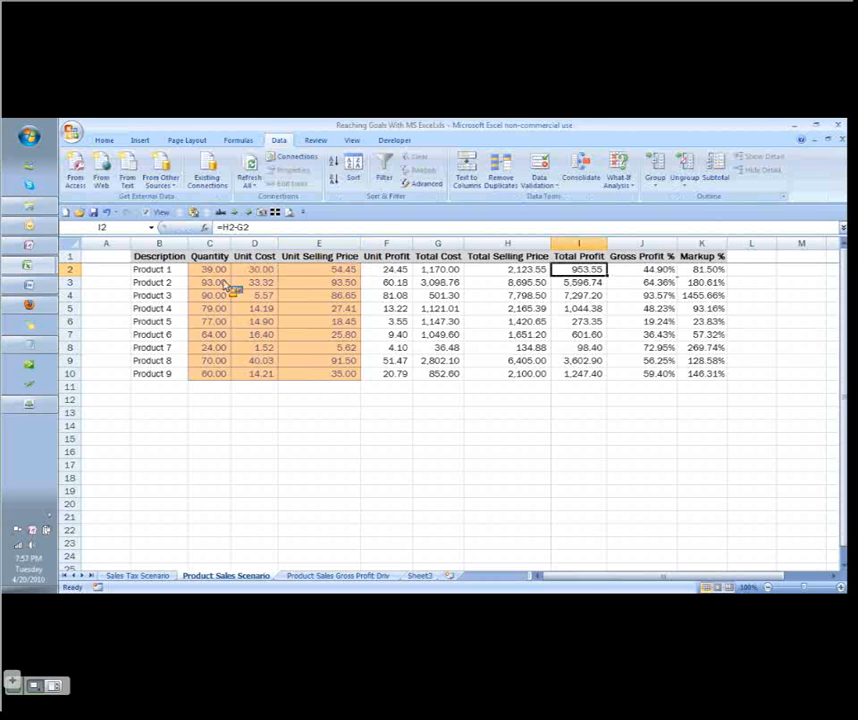
pyautogui.moveTo(170, 282)
pyautogui.write('1')
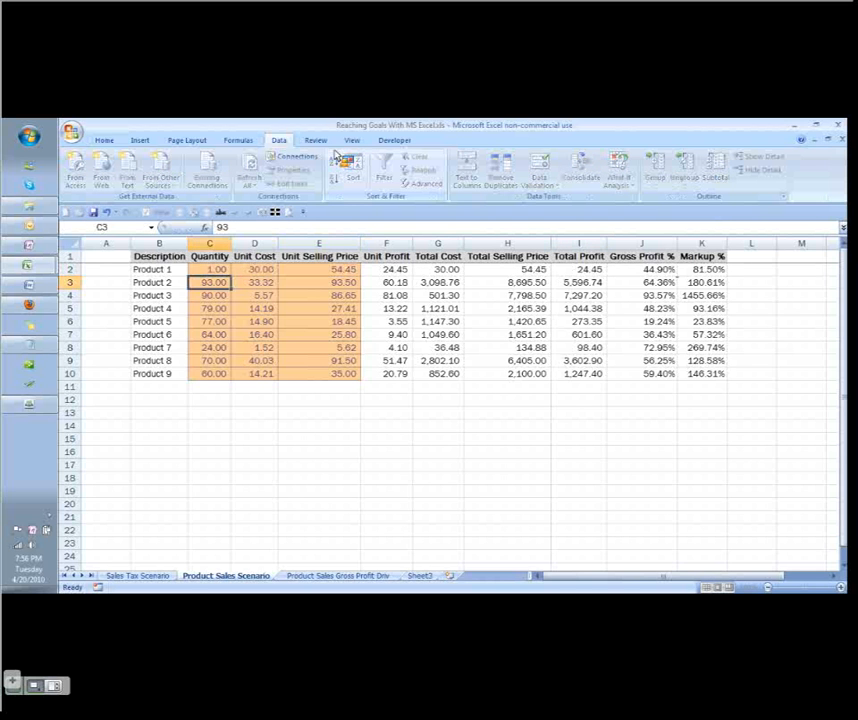
pyautogui.click(386, 269)
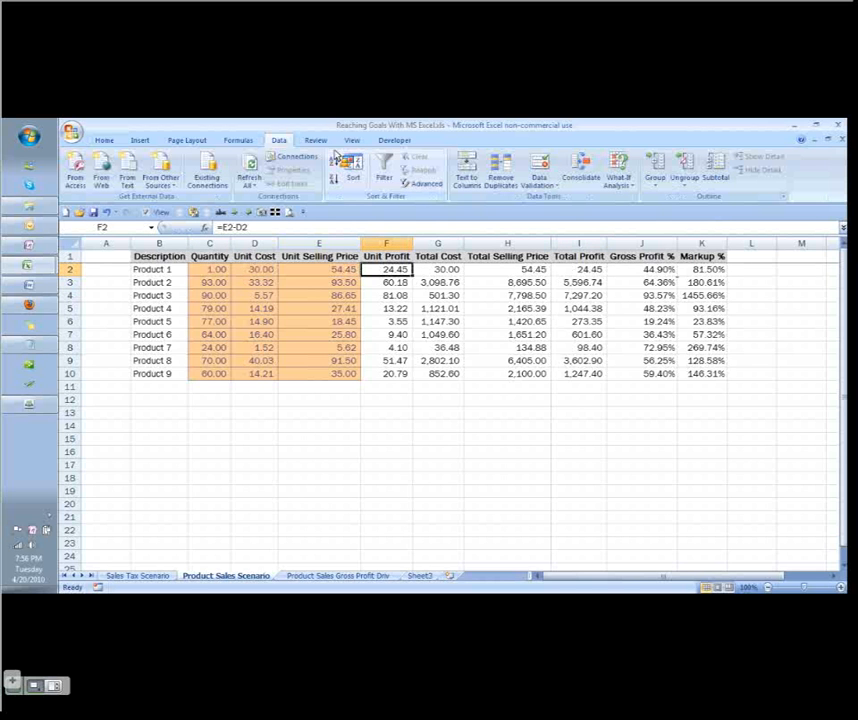
pyautogui.click(578, 269)
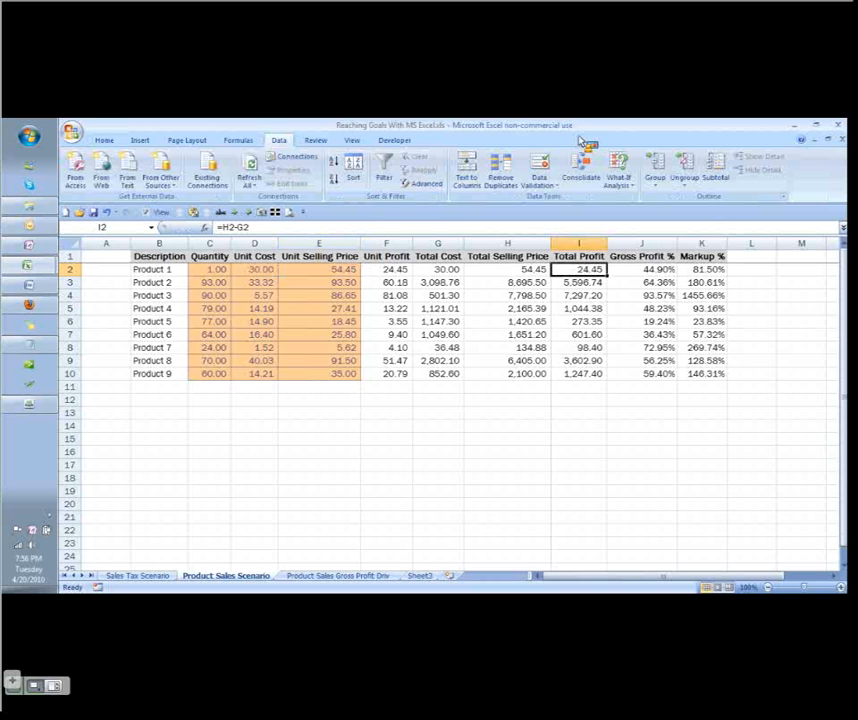
pyautogui.moveTo(335, 273)
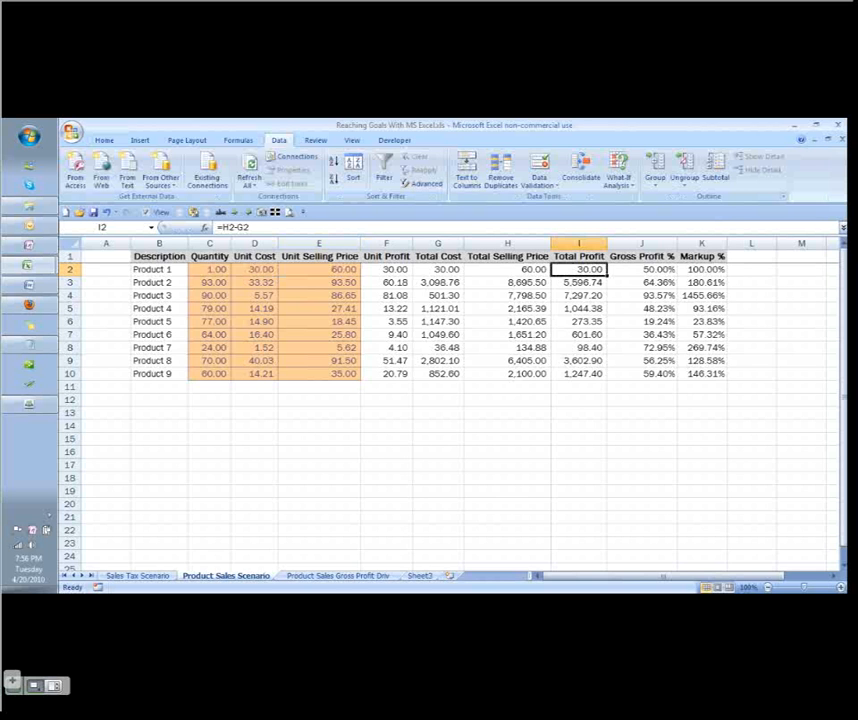
pyautogui.click(618, 172)
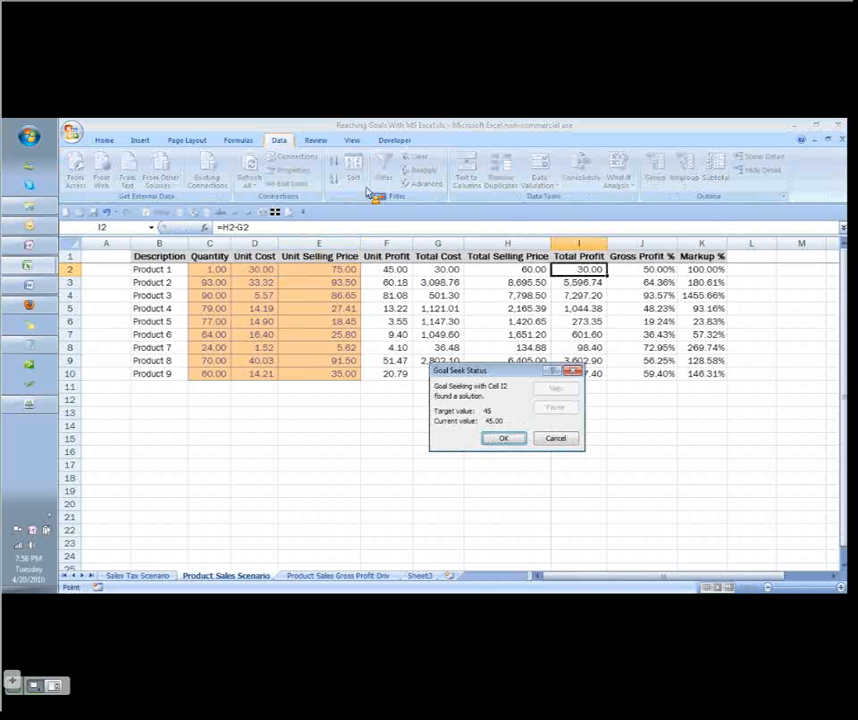
pyautogui.click(503, 438)
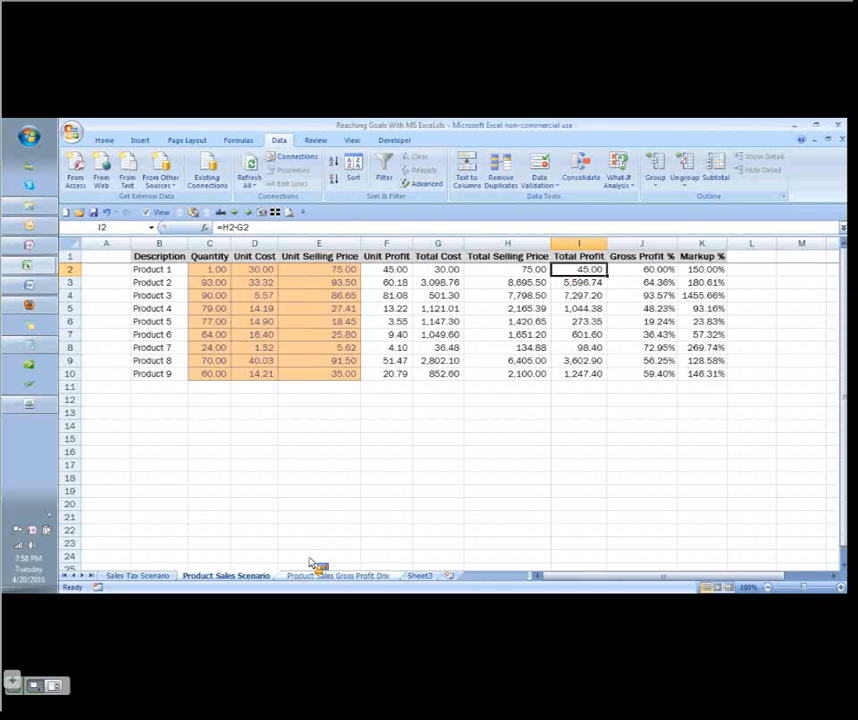
# Check H2 and I2 on the gross profit practice sheet before opening Margin_Calculator.xls
pyautogui.click(337, 575)
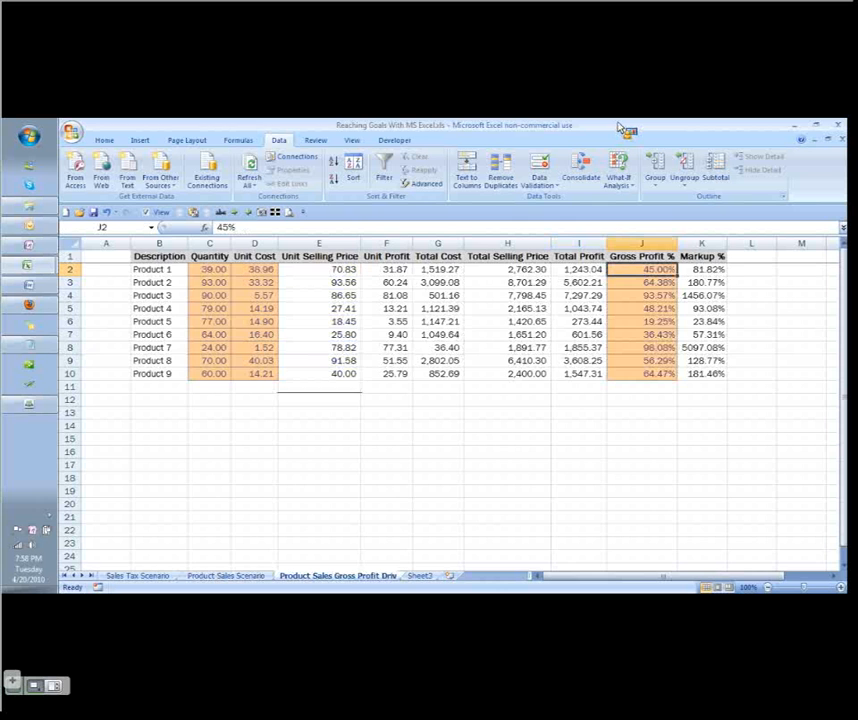
pyautogui.click(507, 269)
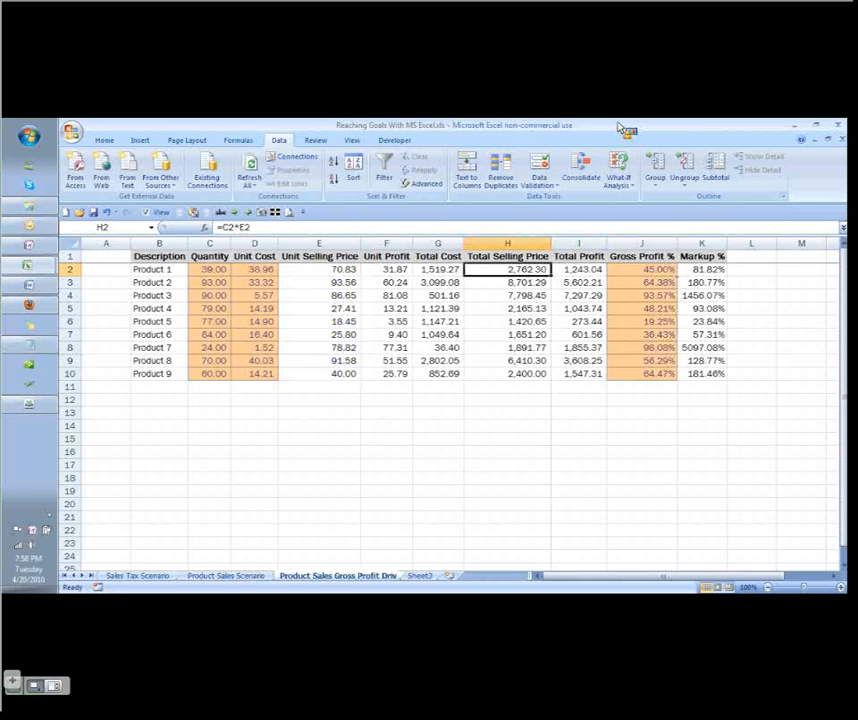
pyautogui.click(578, 269)
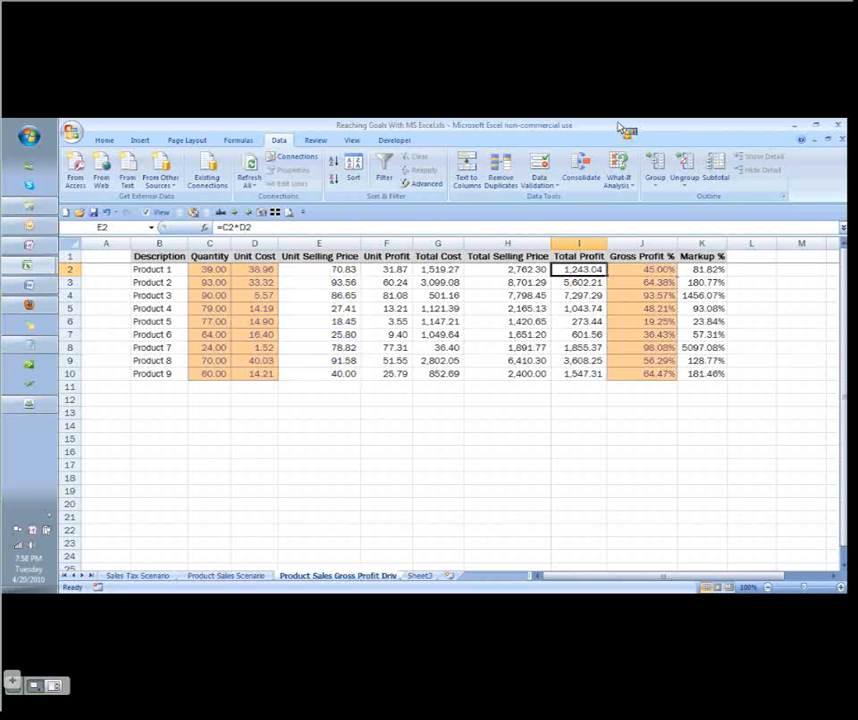
pyautogui.click(641, 269)
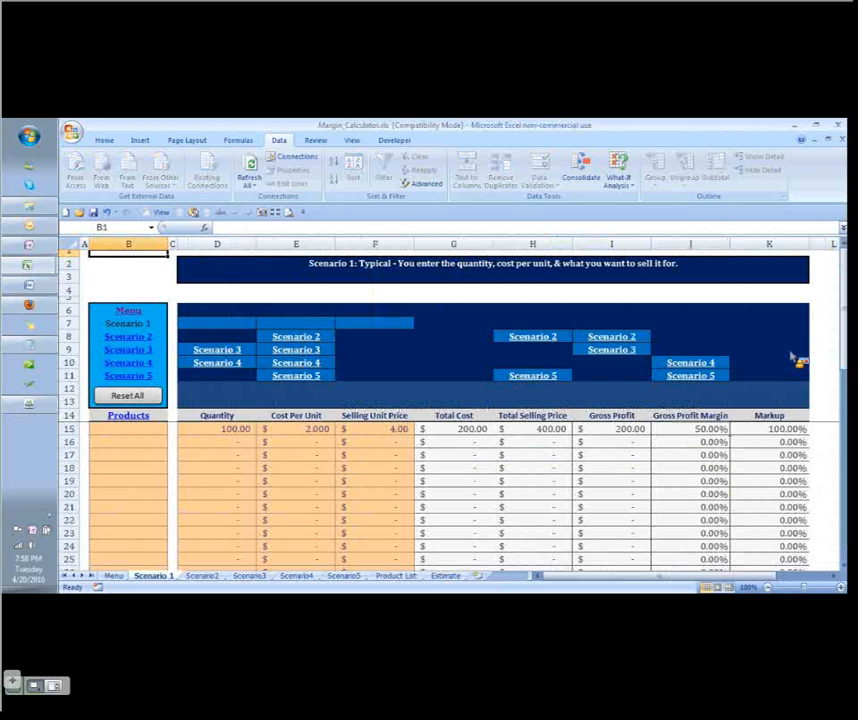
# Enter .5 cost in E15 and 1 price in F15, then view the Scenario2 sheet
pyautogui.click(235, 428)
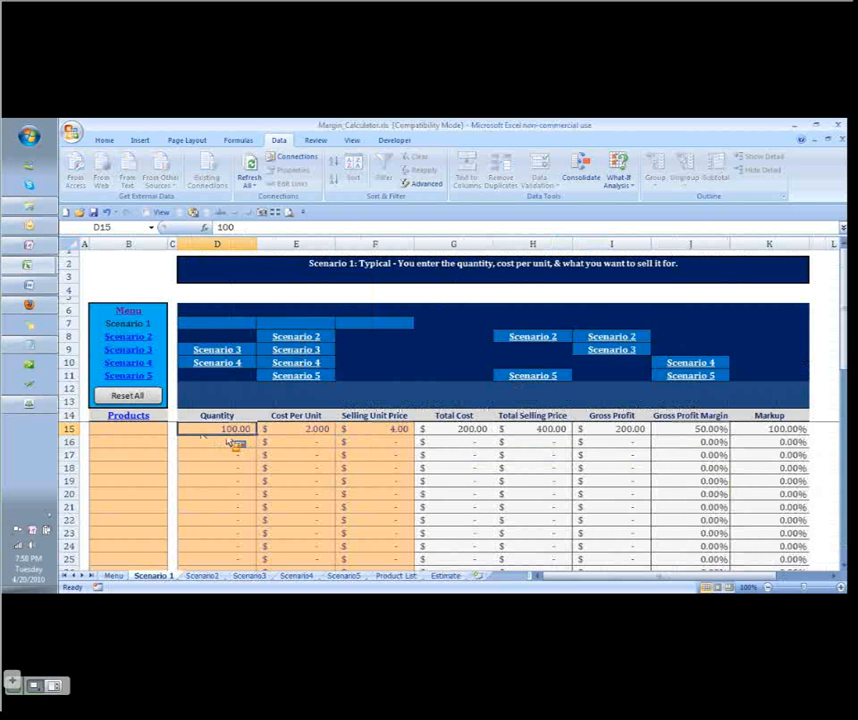
pyautogui.click(296, 428)
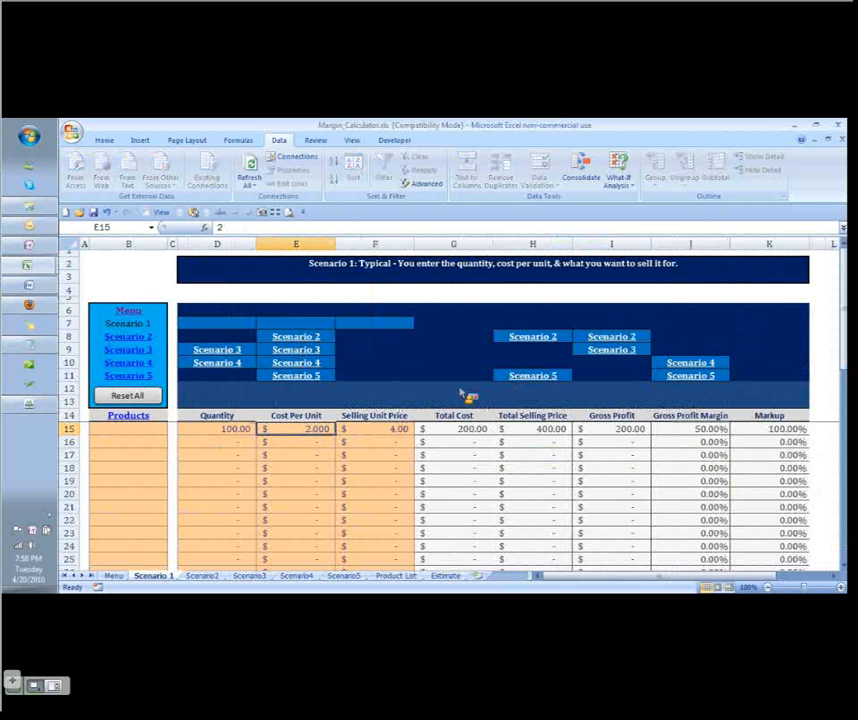
pyautogui.write('5')
pyautogui.click(375, 428)
pyautogui.write('1')
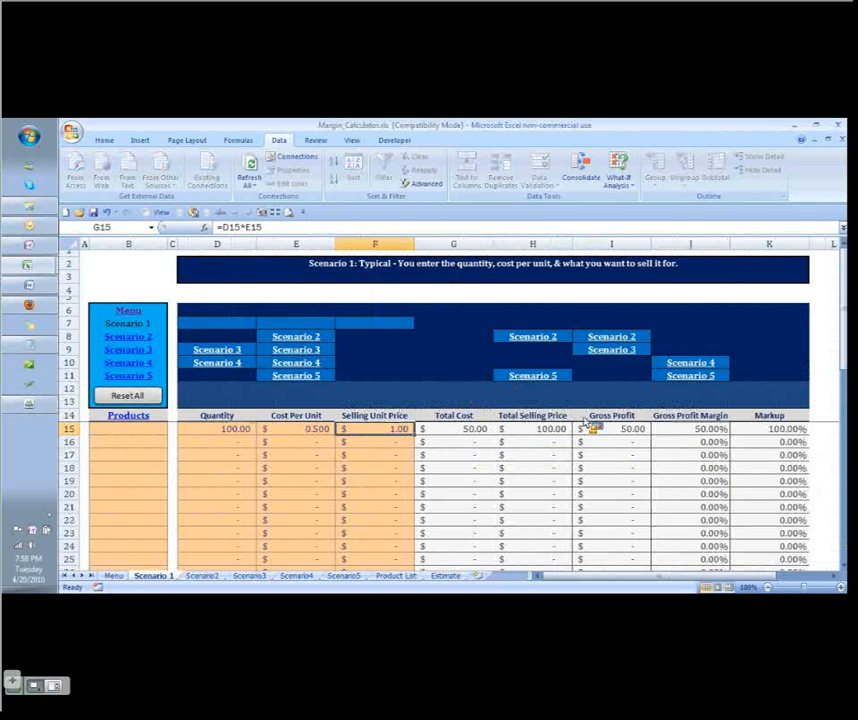
pyautogui.click(690, 428)
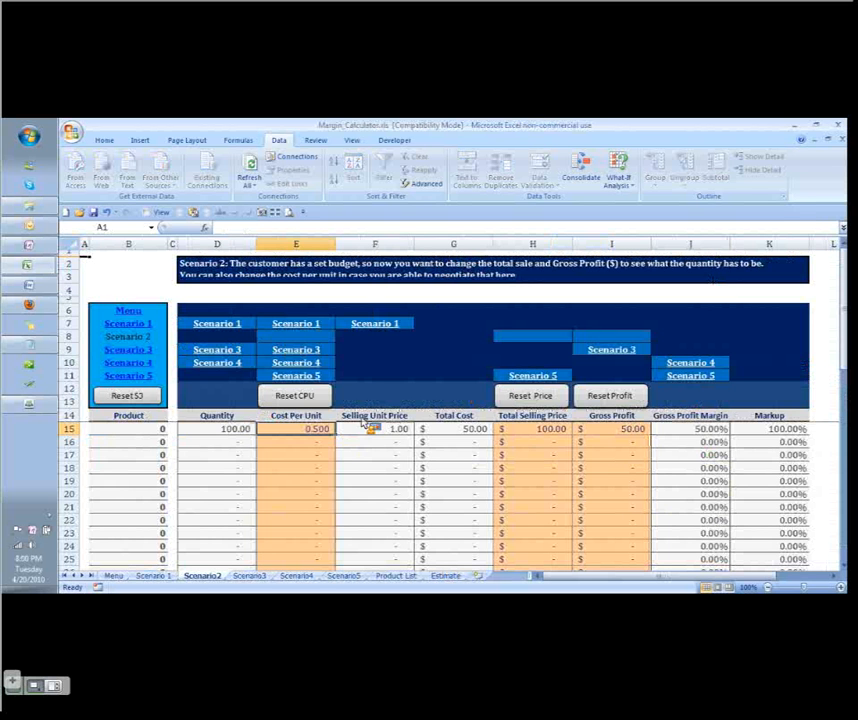
# Return to Scenario 1 and open Goal Seek with gross profit margin J15 as the set cell
pyautogui.click(395, 428)
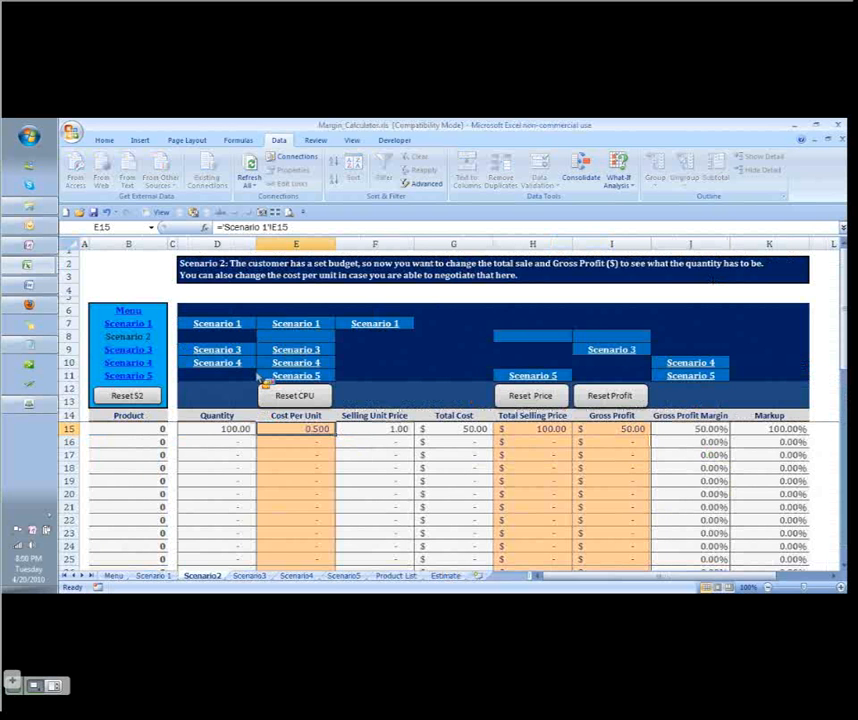
pyautogui.click(153, 575)
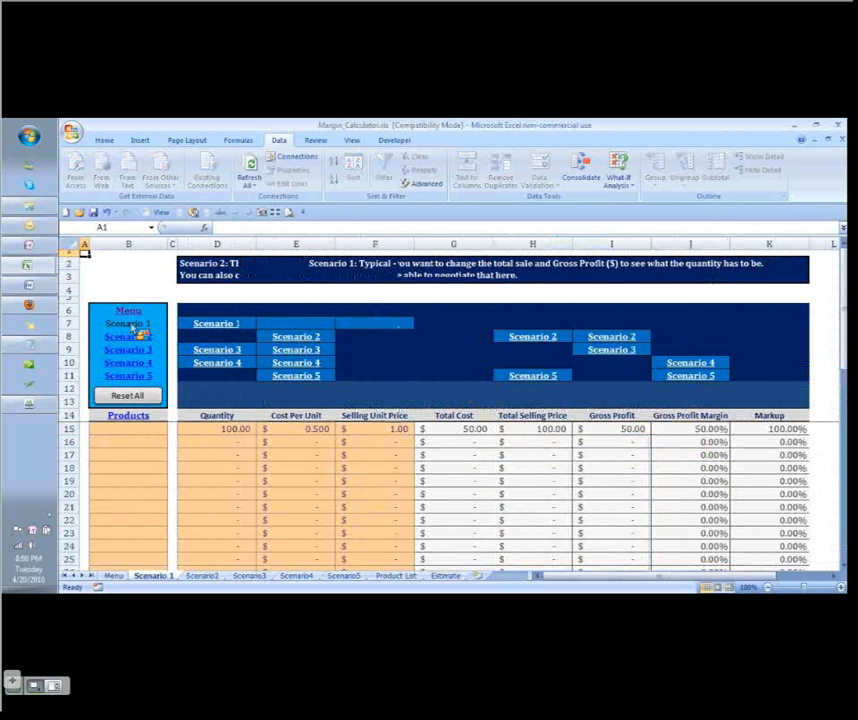
pyautogui.click(127, 323)
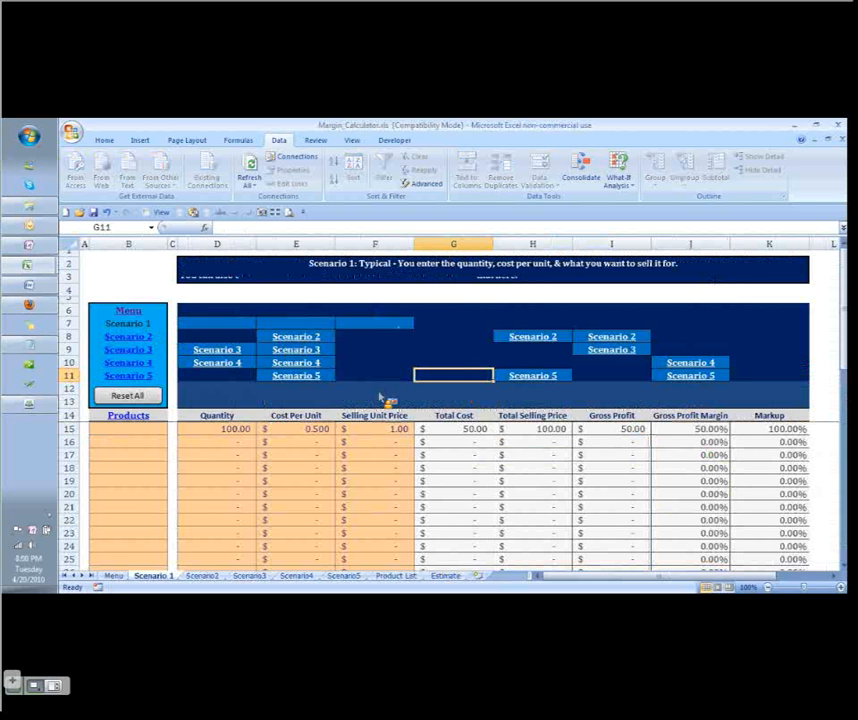
pyautogui.click(690, 428)
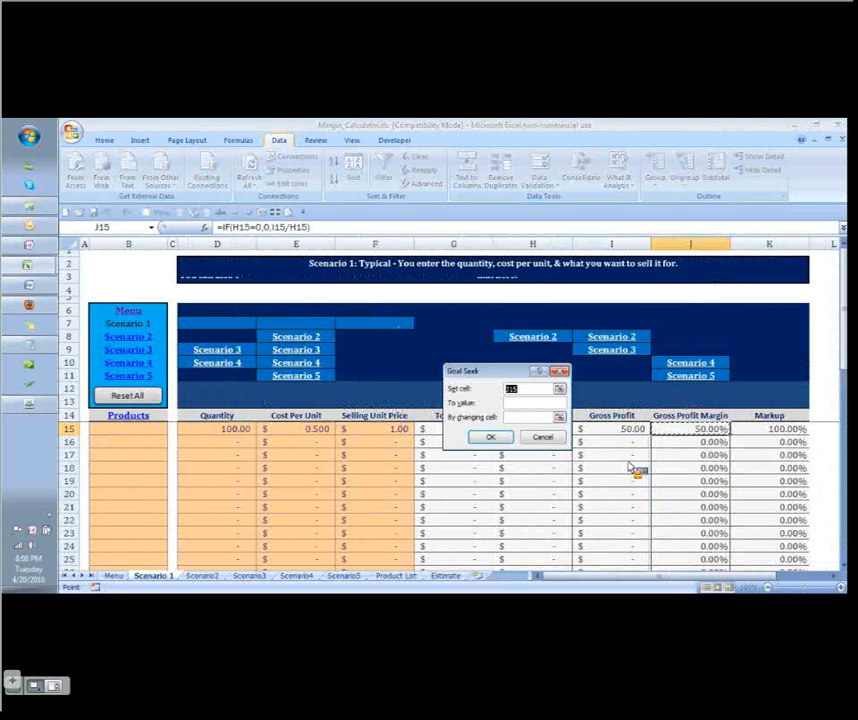
# Goal Seek a 45% gross margin by changing F15, giving a 0.91 selling price
pyautogui.write('5')
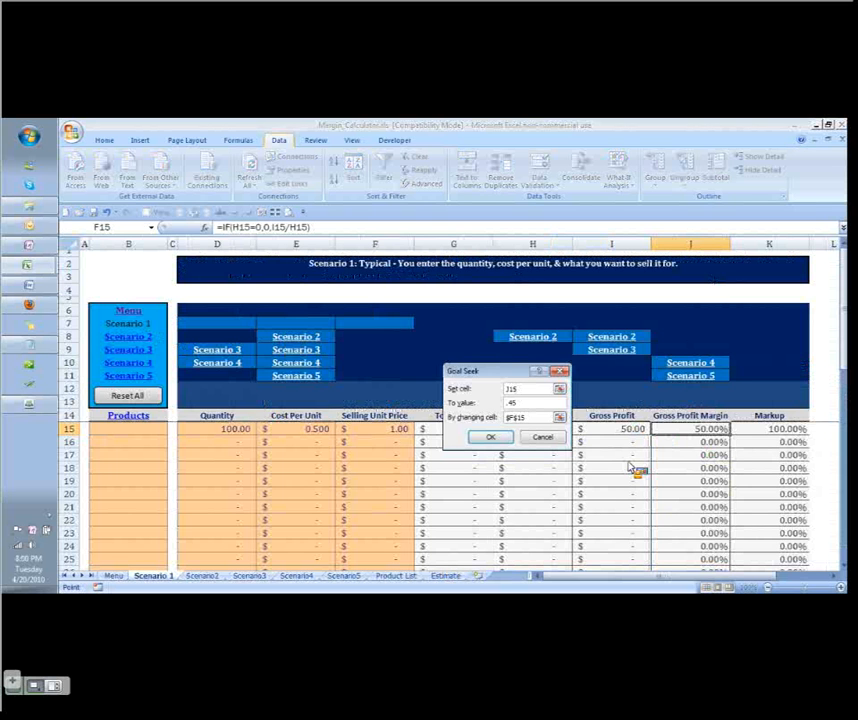
pyautogui.click(490, 437)
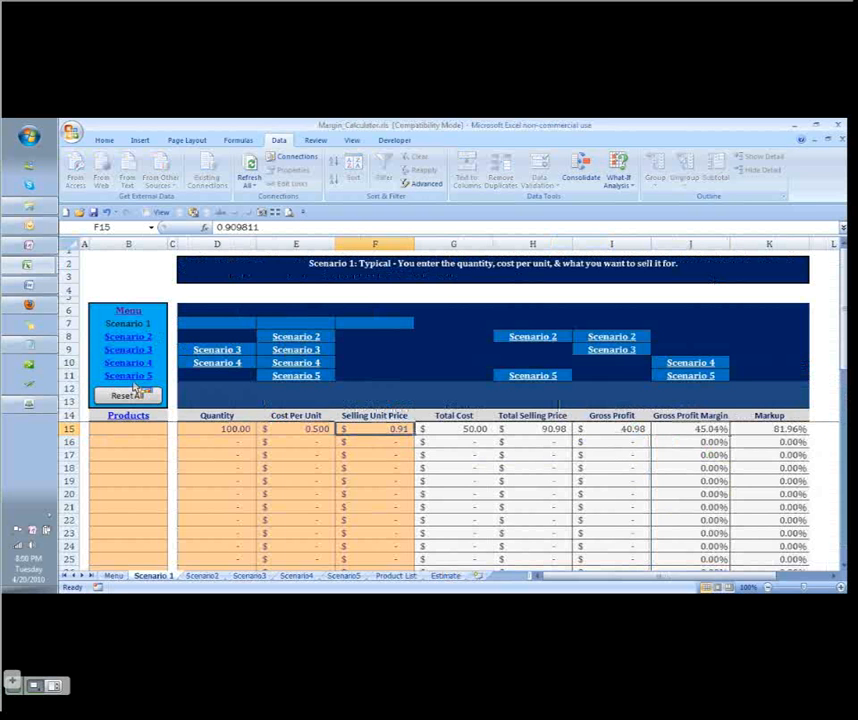
pyautogui.click(201, 575)
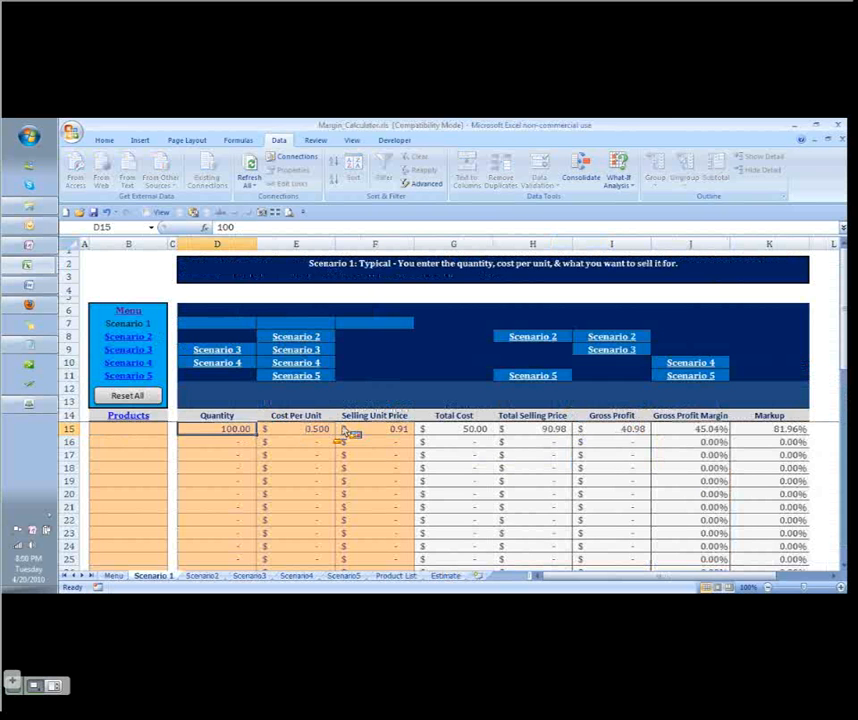
pyautogui.moveTo(390, 445)
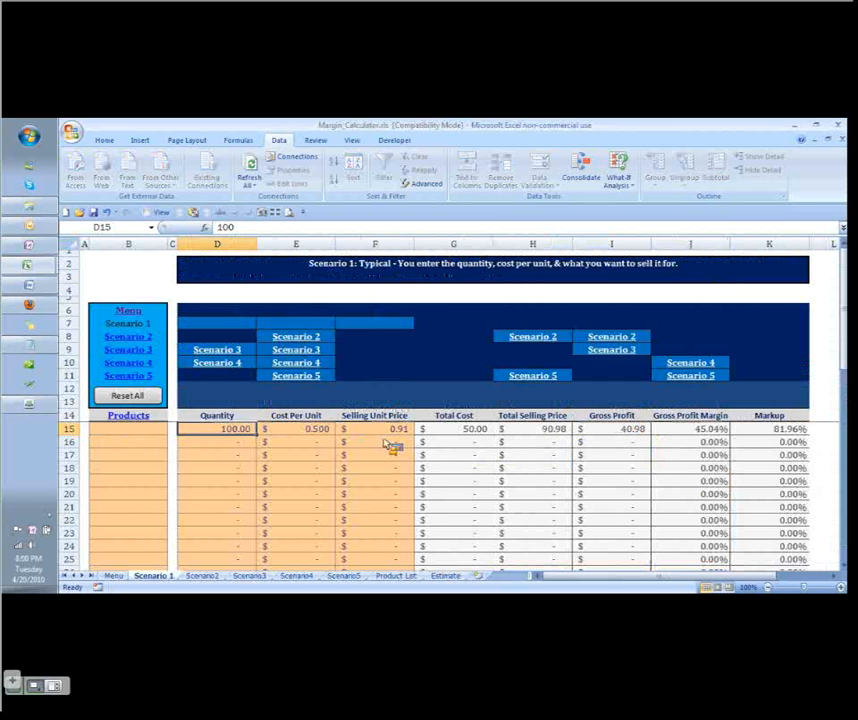
pyautogui.moveTo(425, 375)
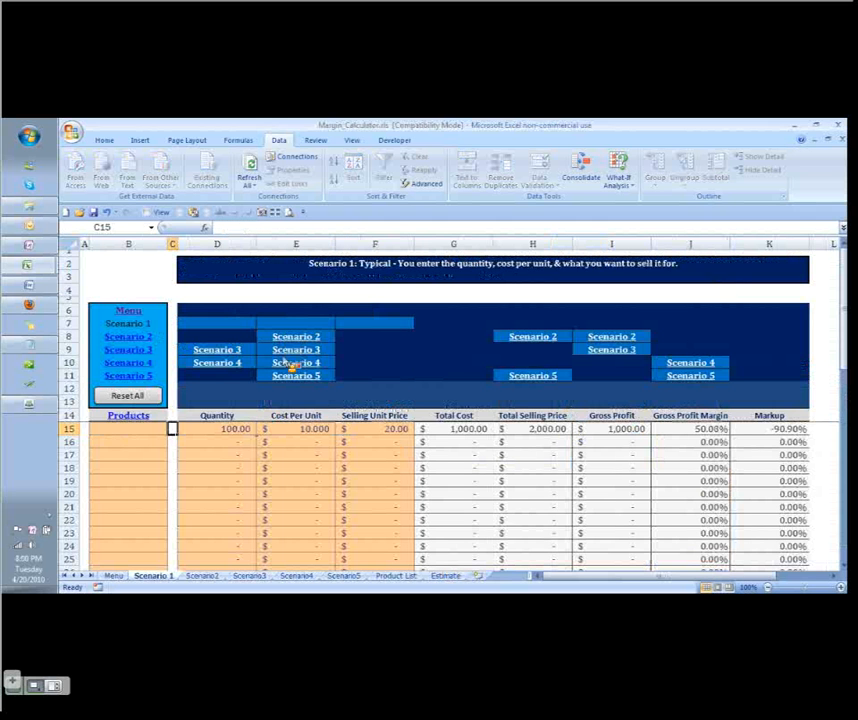
# Confirm Scenario 2 carries over 10.000 cost and 20.00 price, then return to Scenario 1
pyautogui.click(201, 575)
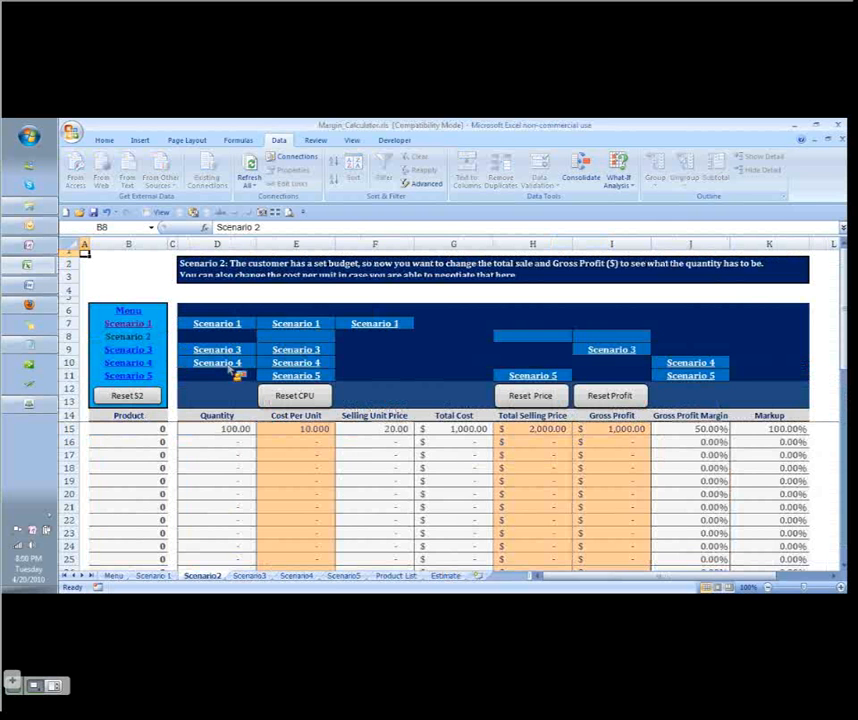
pyautogui.moveTo(178, 385)
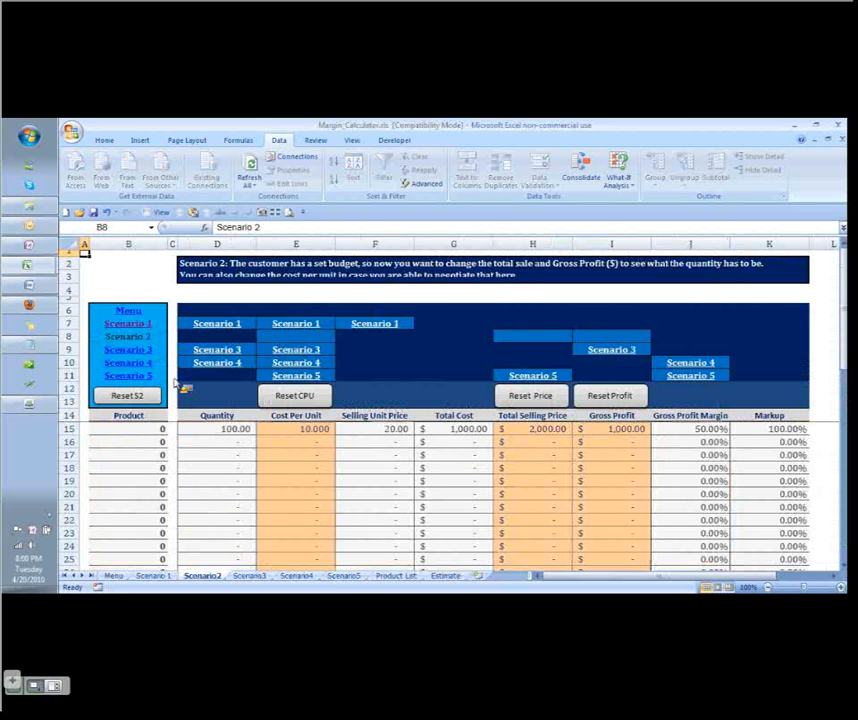
pyautogui.click(154, 575)
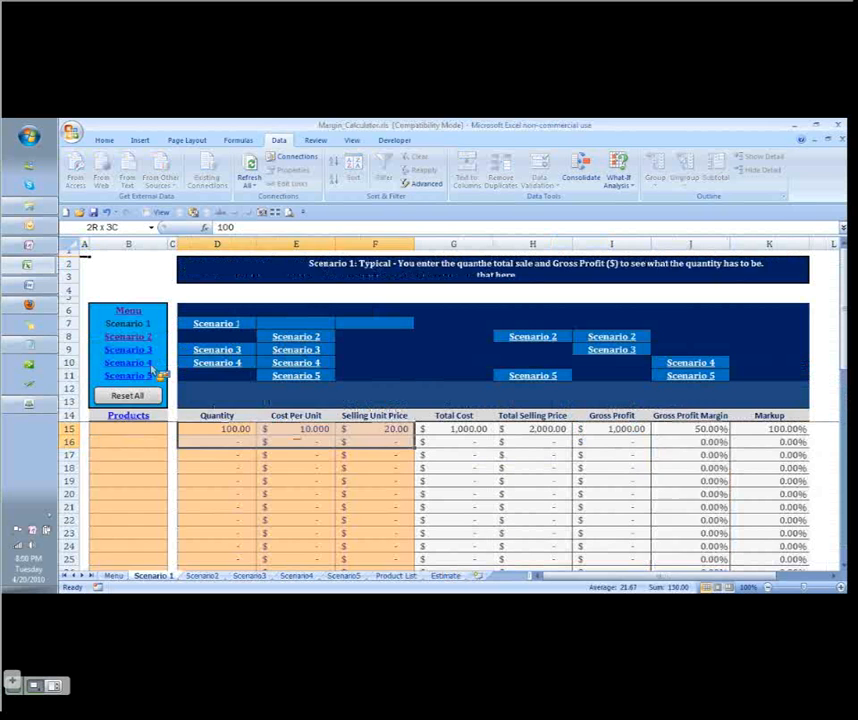
pyautogui.click(296, 575)
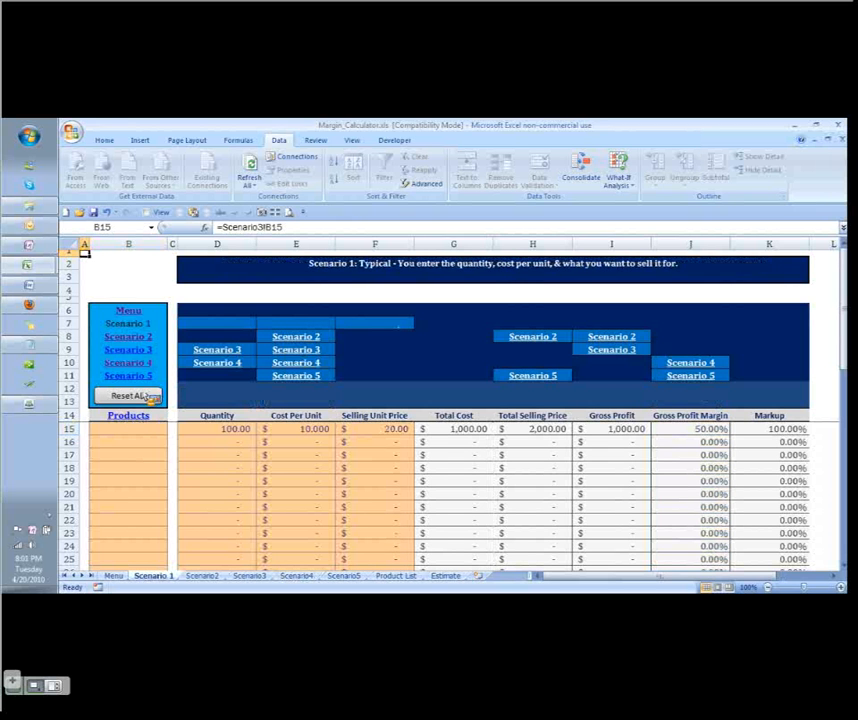
# Review the Product List, then name Scenario 1's first product 'Product 6' in B15
pyautogui.click(395, 575)
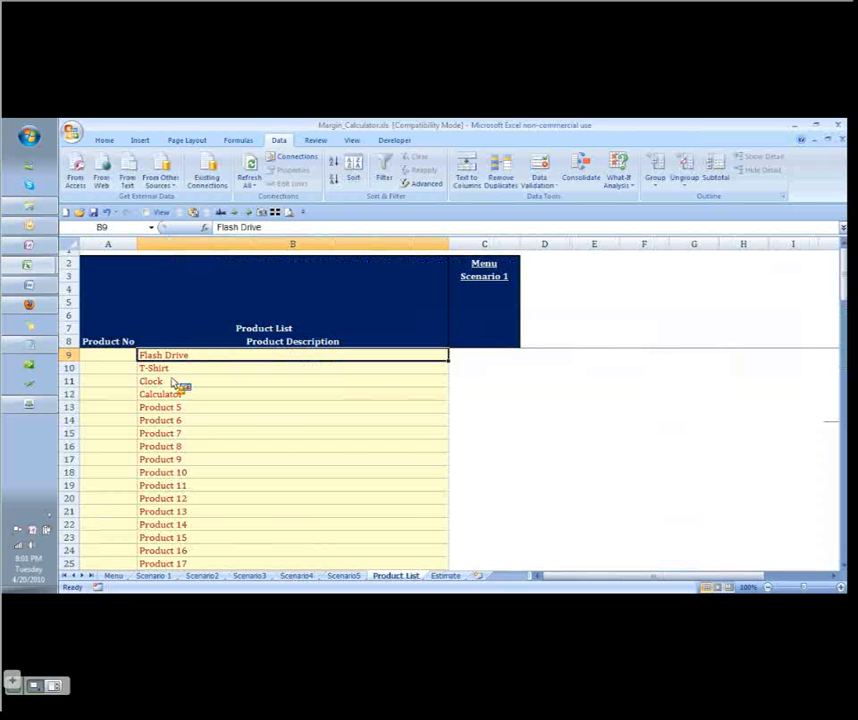
pyautogui.click(153, 575)
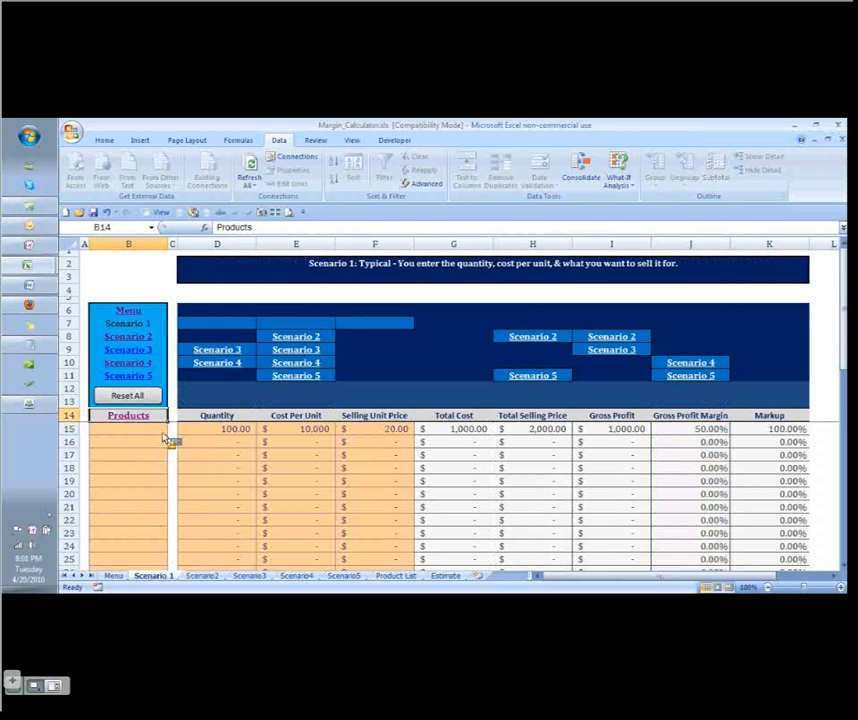
pyautogui.write('Product 6')
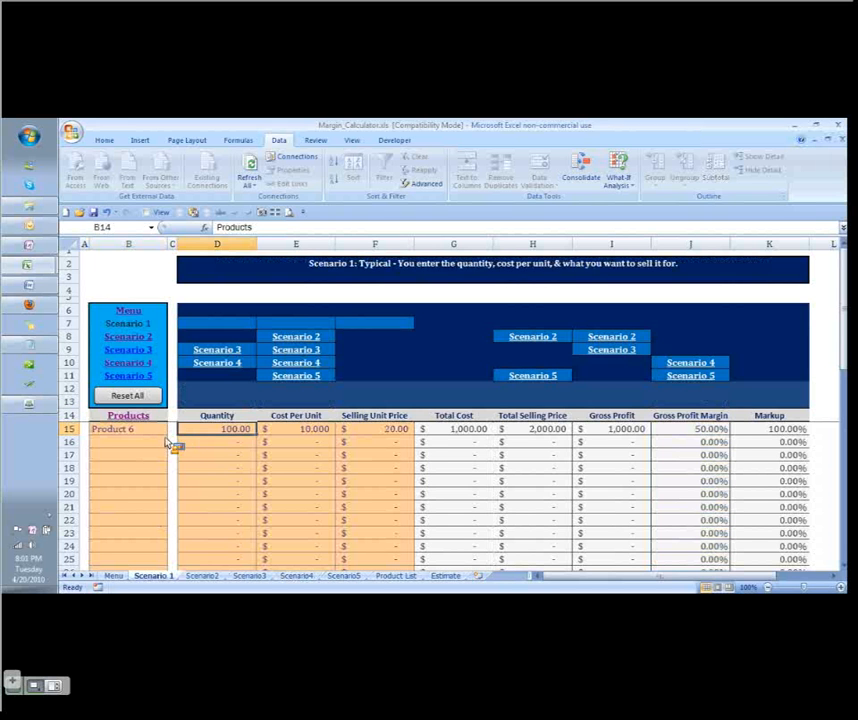
pyautogui.click(217, 441)
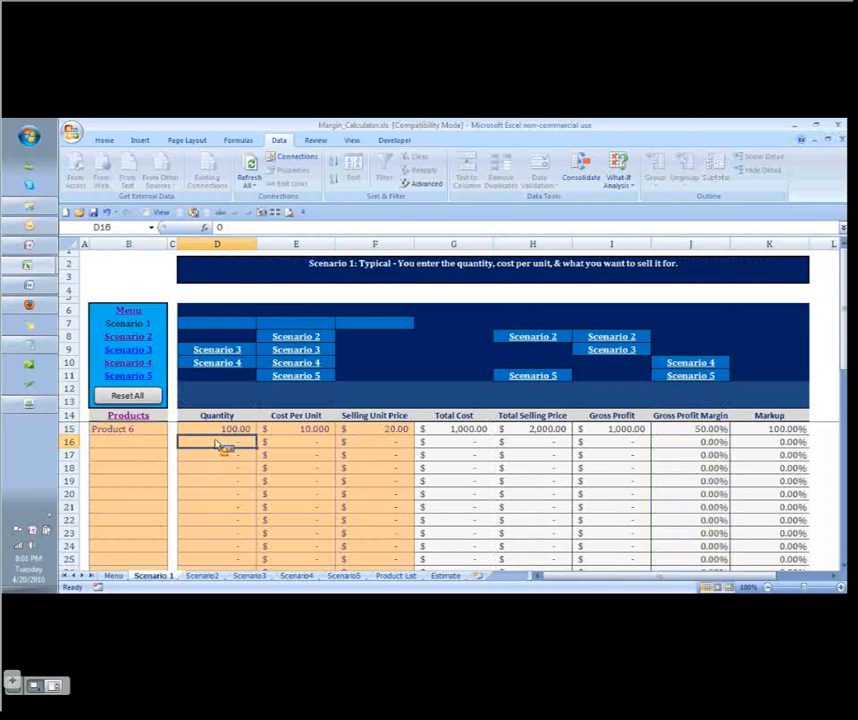
pyautogui.moveTo(295, 442)
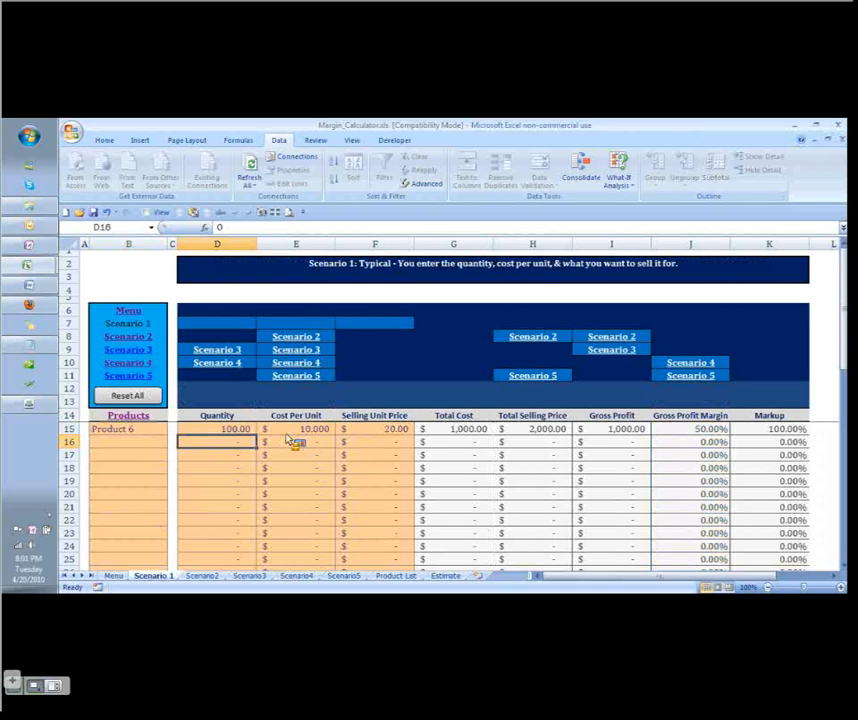
pyautogui.moveTo(220, 465)
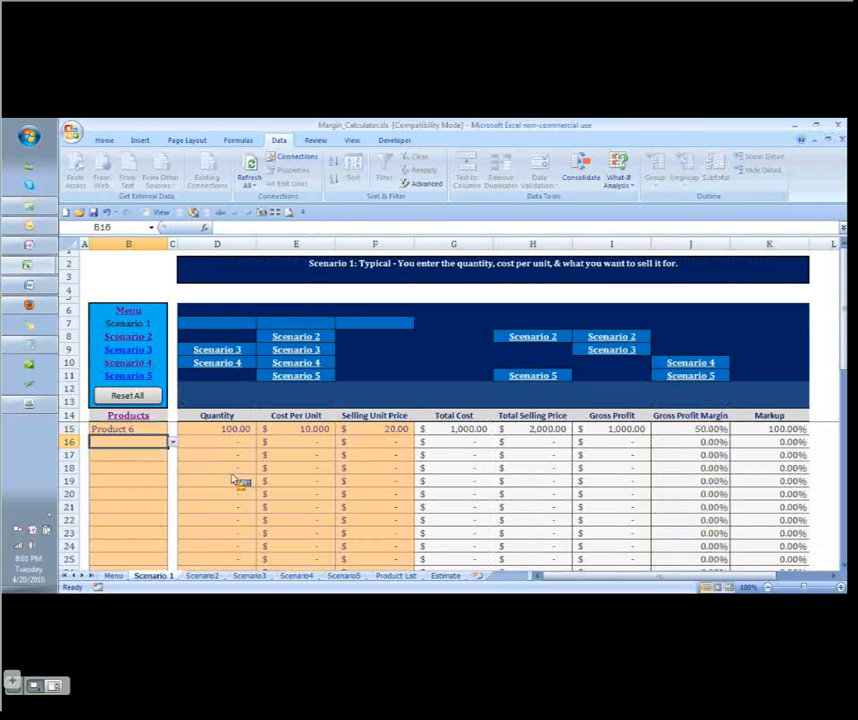
pyautogui.moveTo(502, 476)
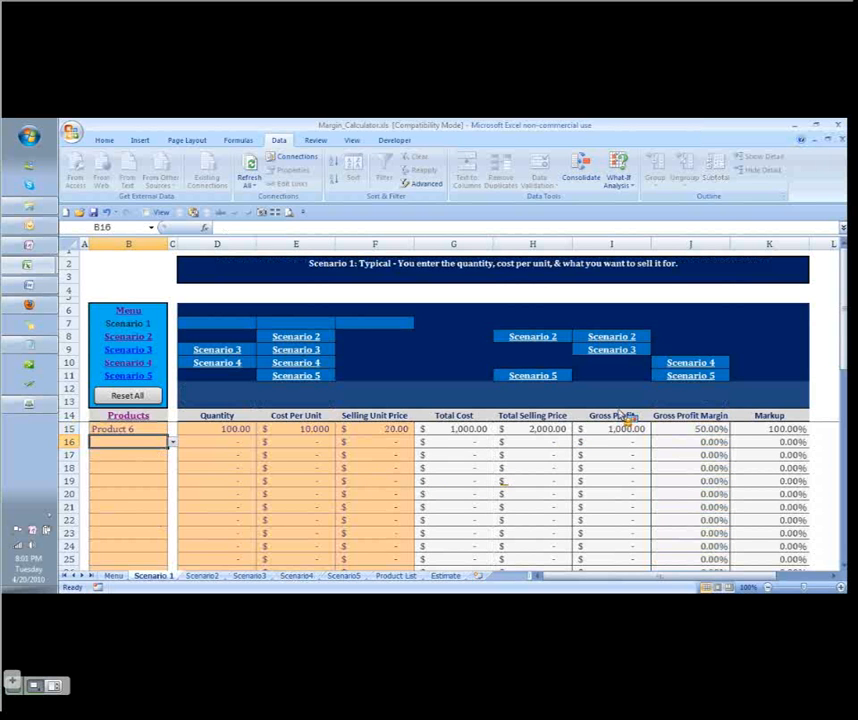
pyautogui.click(217, 468)
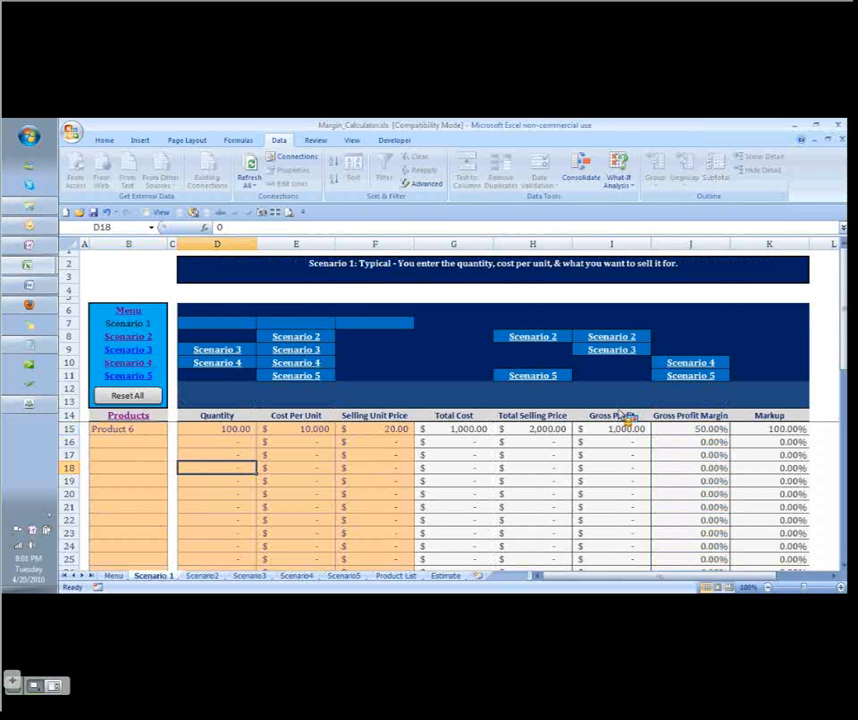
pyautogui.moveTo(235, 295)
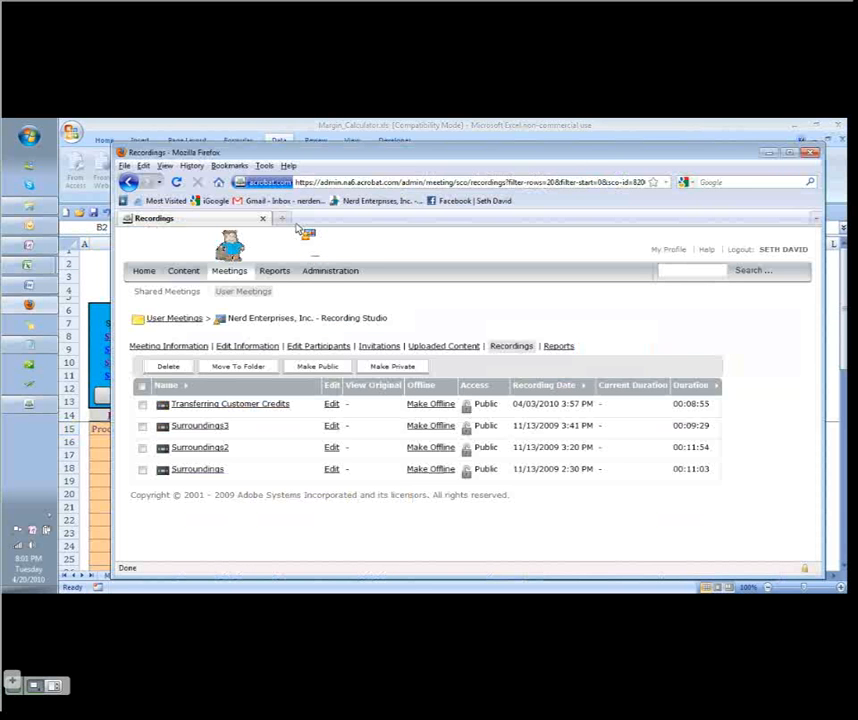
pyautogui.moveTo(365, 188)
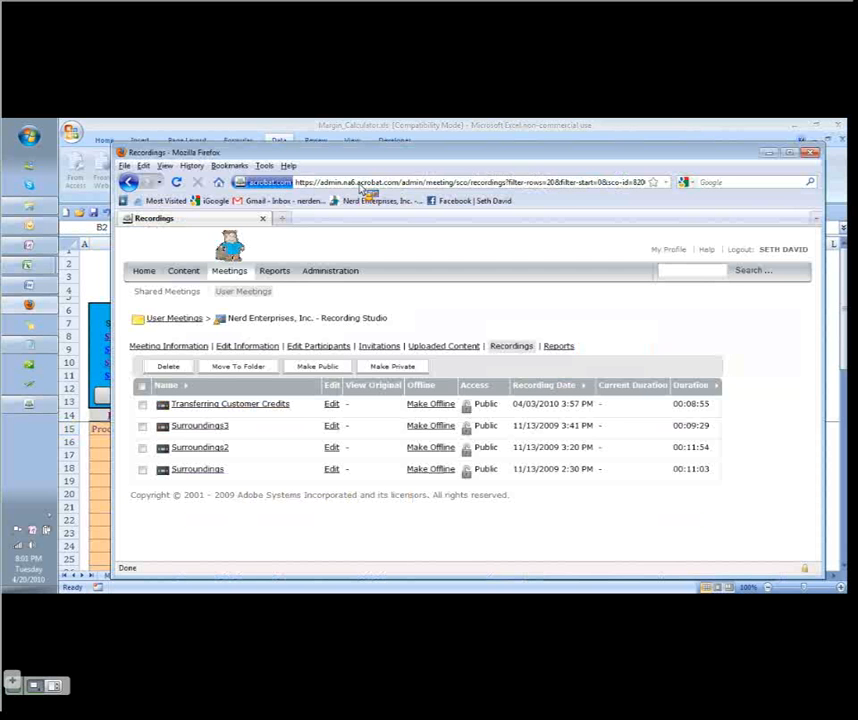
# Enter the Nerd Enterprises site address in a new Firefox tab
pyautogui.write('learn')
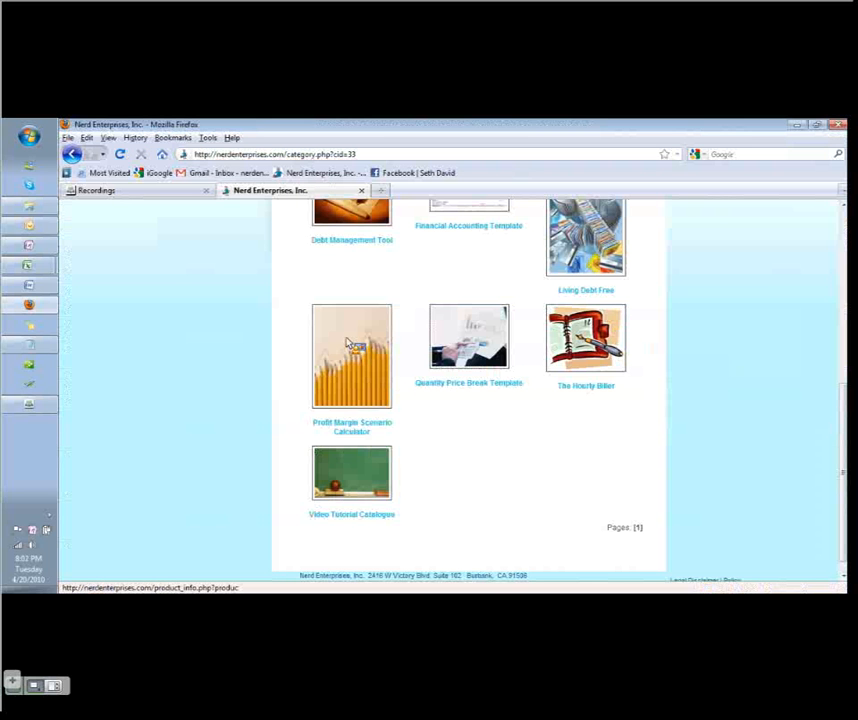
# Open the Profit Margin Scenario Calculator product page on the Nerd Enterprises site
pyautogui.click(351, 355)
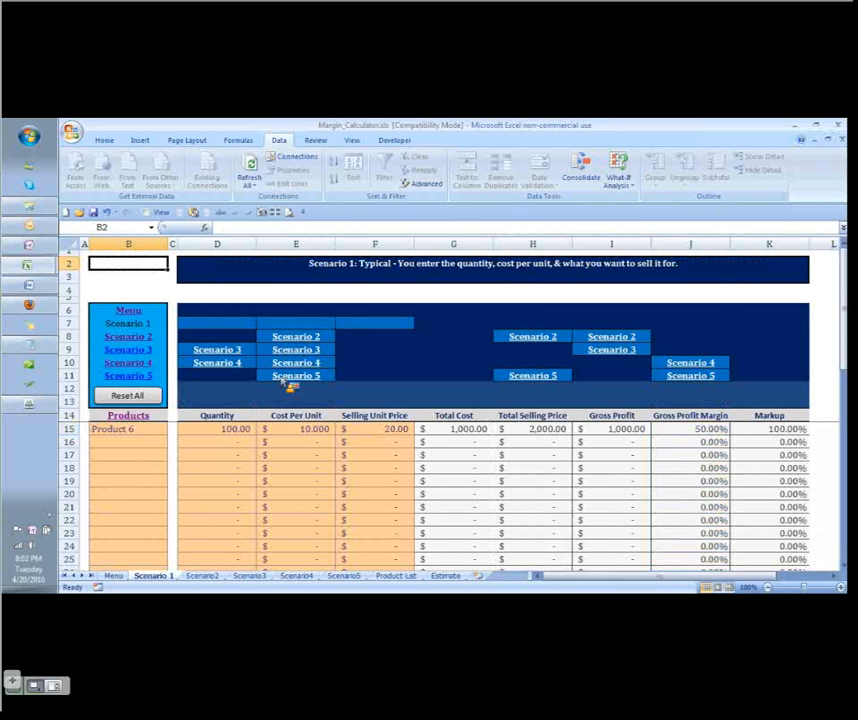
# Show the Menu sheet with its five-scenario instructions and tutorial links
pyautogui.click(114, 575)
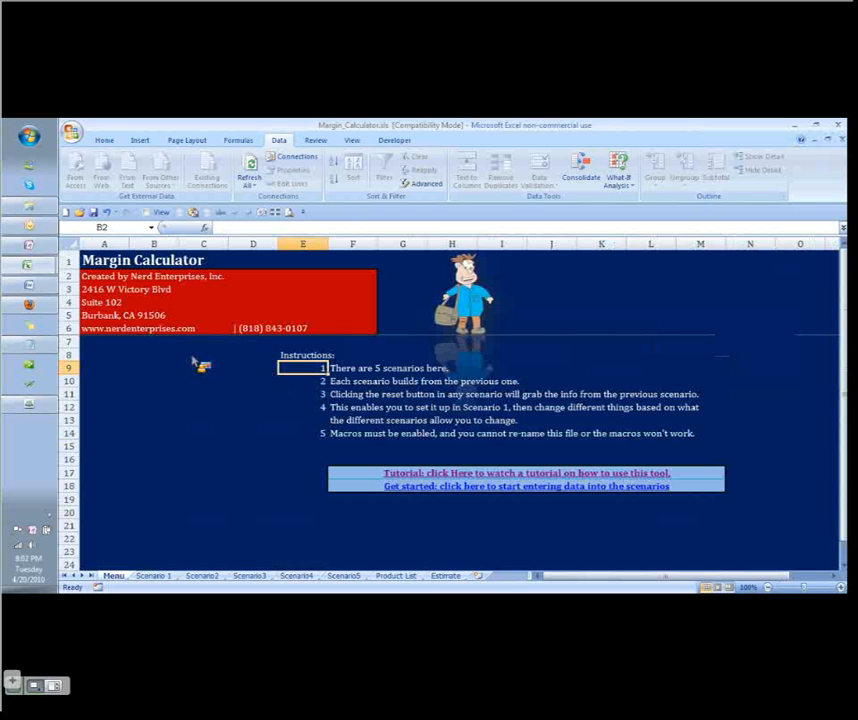
pyautogui.click(302, 367)
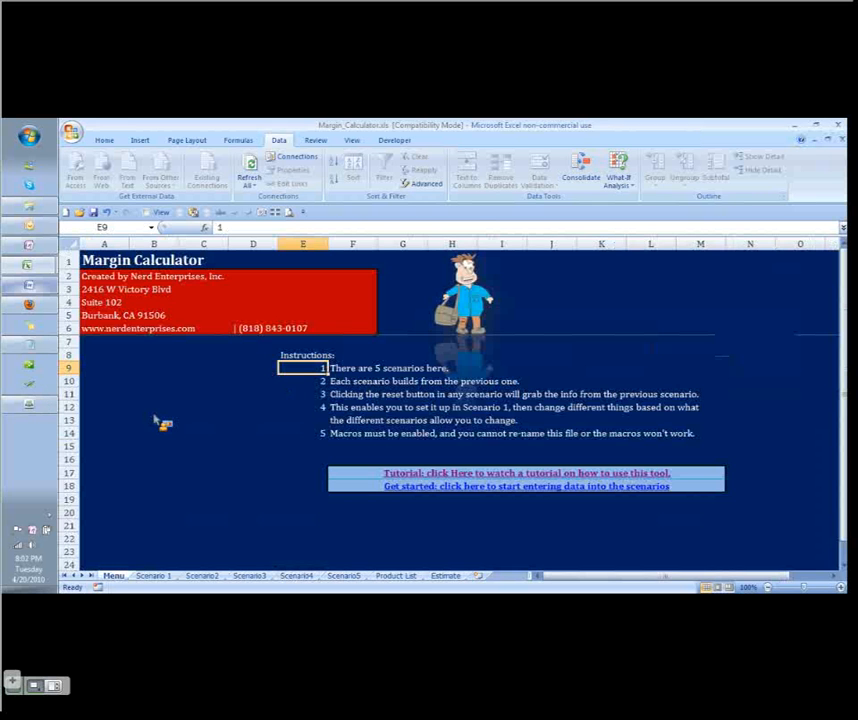
pyautogui.moveTo(190, 600)
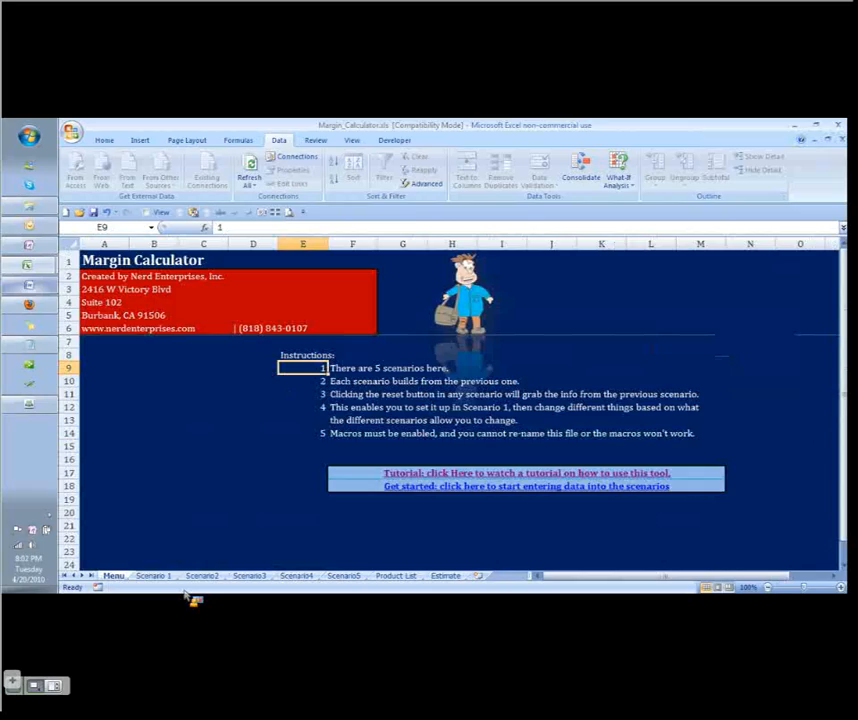